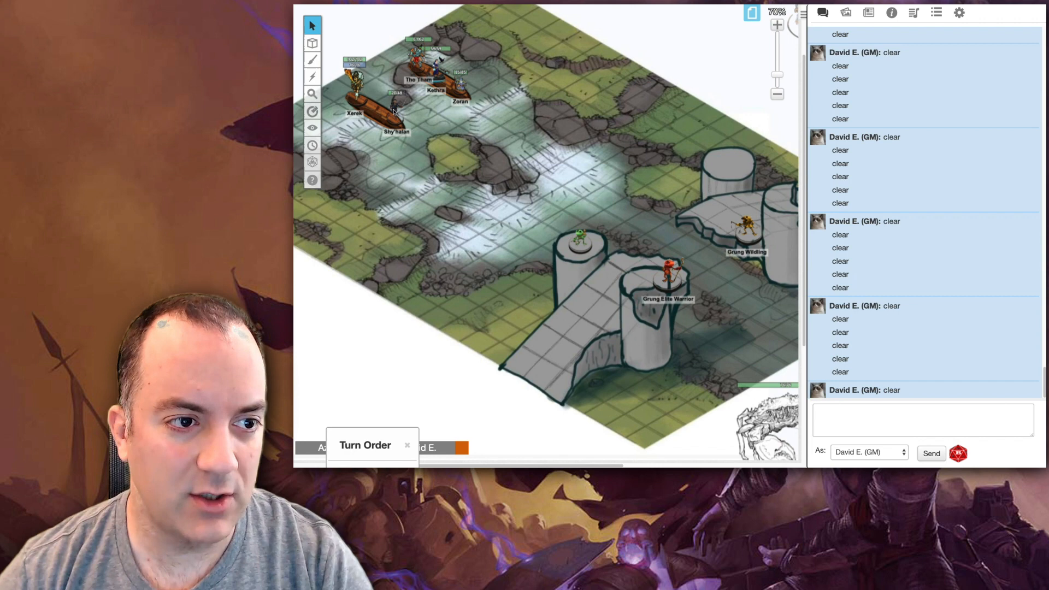
{"action": "mouse_move", "coordinate": [502, 134]}
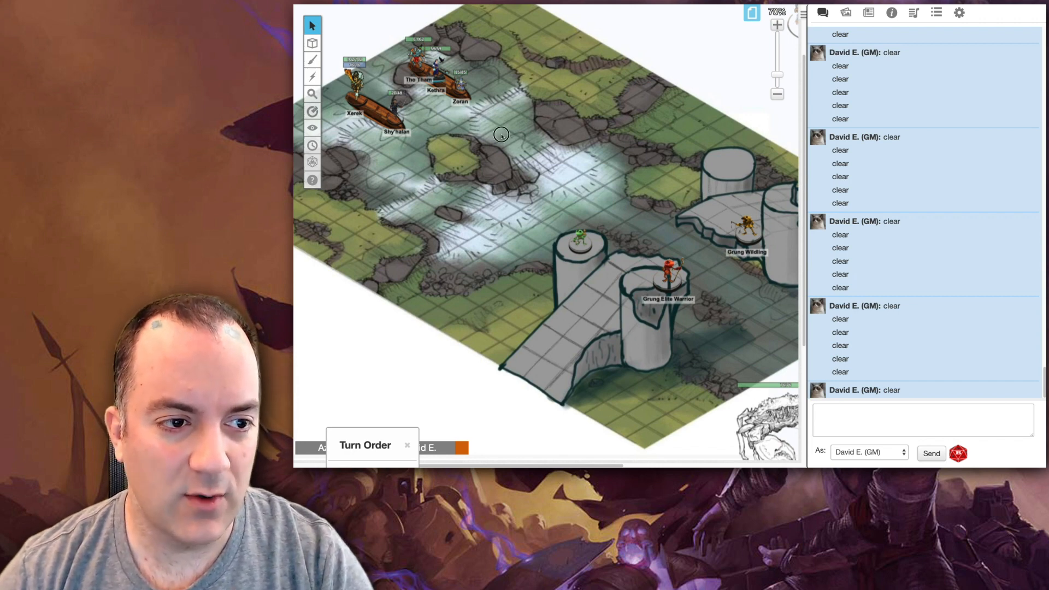
{"action": "mouse_move", "coordinate": [696, 269]}
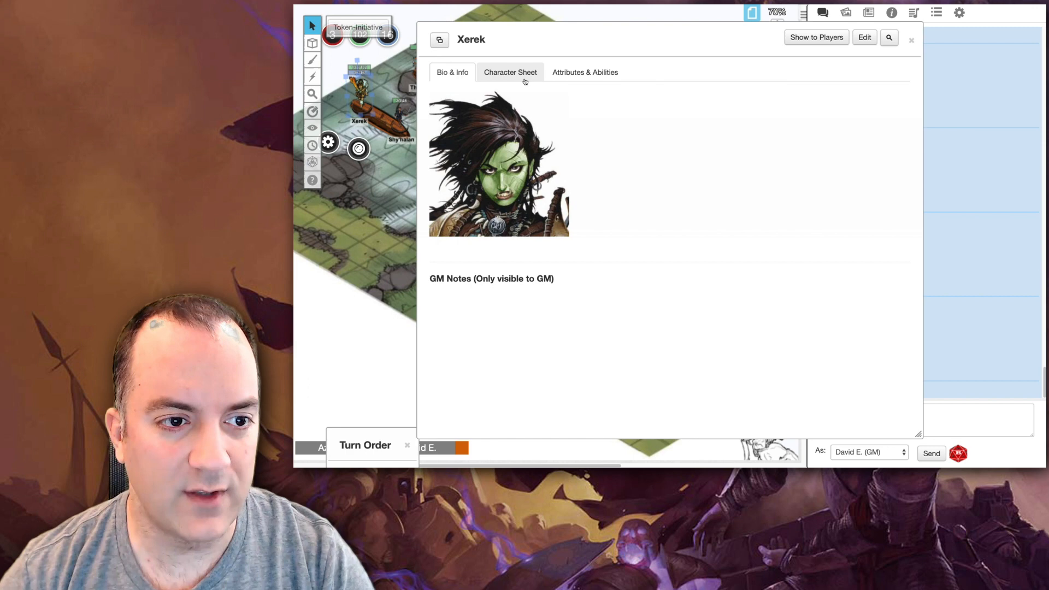
Step: Show Xerek's Attributes & Abilities and inspect his initiative_bonus value of 2
{"action": "left_click", "coordinate": [584, 72]}
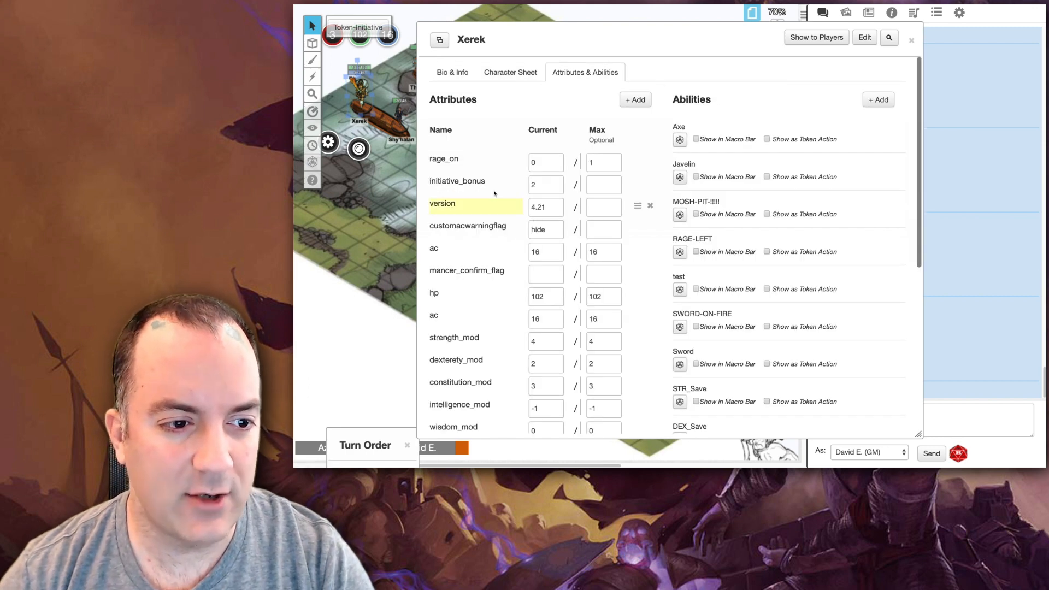
{"action": "left_click", "coordinate": [457, 181]}
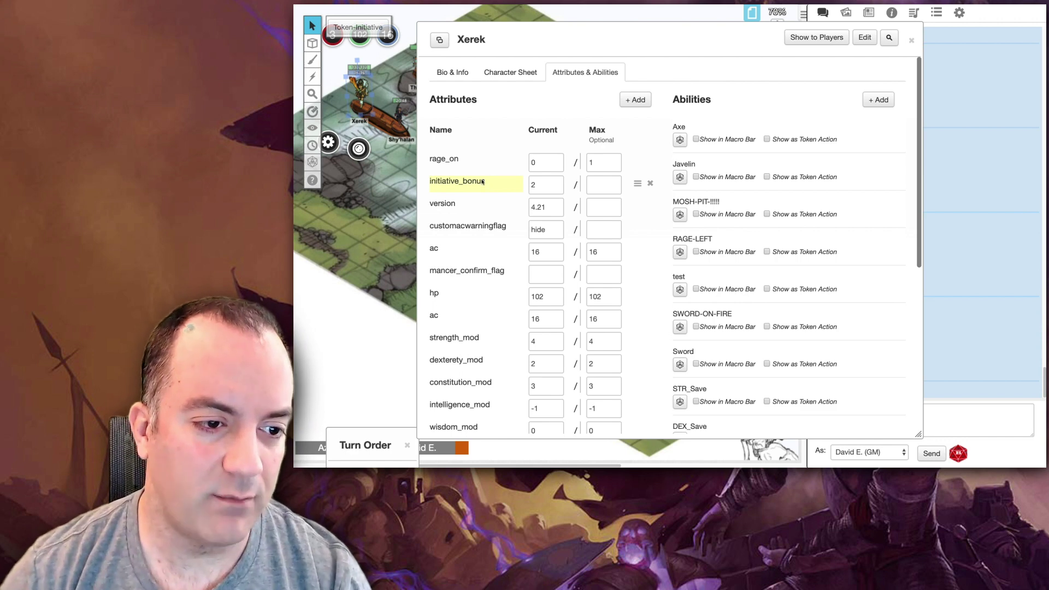
{"action": "left_click", "coordinate": [545, 185]}
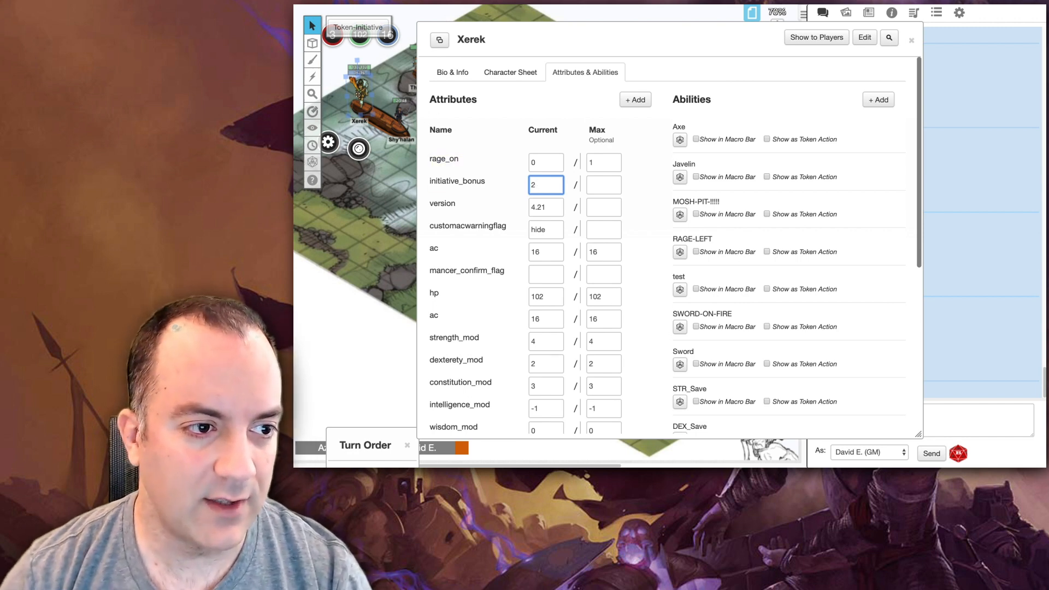
{"action": "mouse_move", "coordinate": [719, 137]}
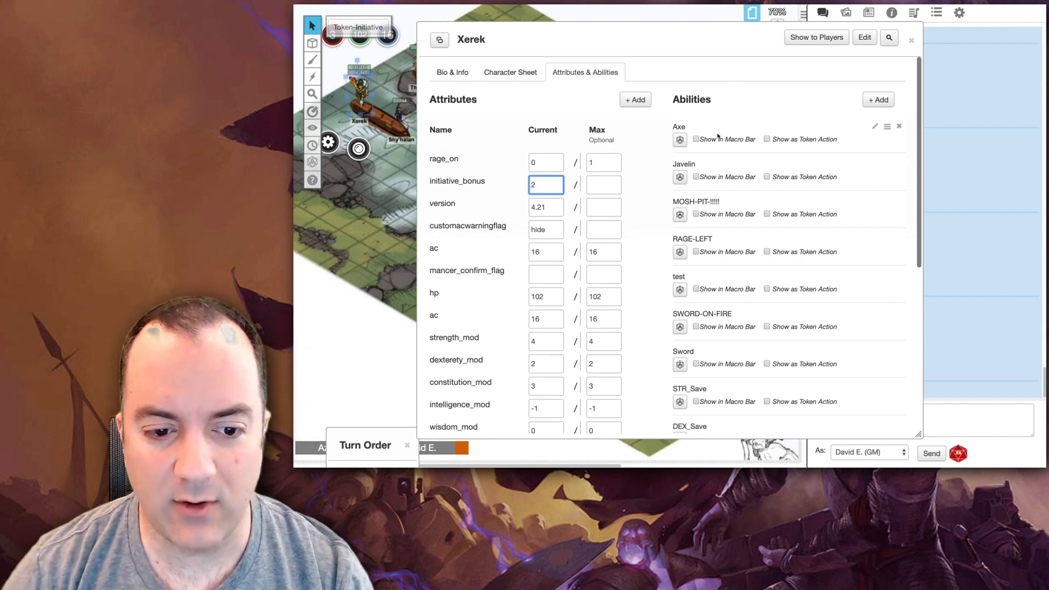
{"action": "mouse_move", "coordinate": [716, 353]}
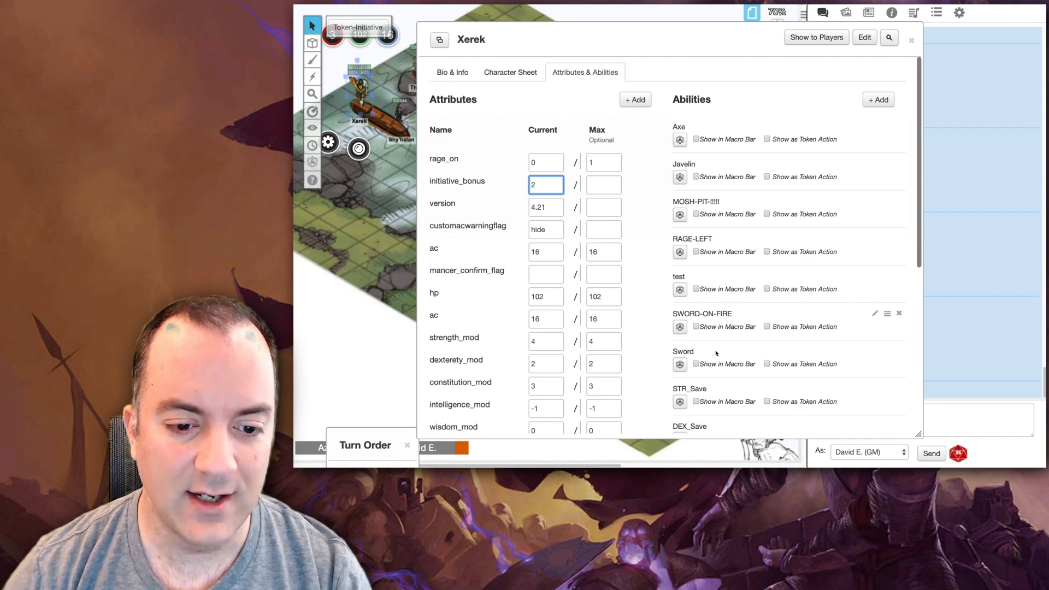
{"action": "mouse_move", "coordinate": [710, 379]}
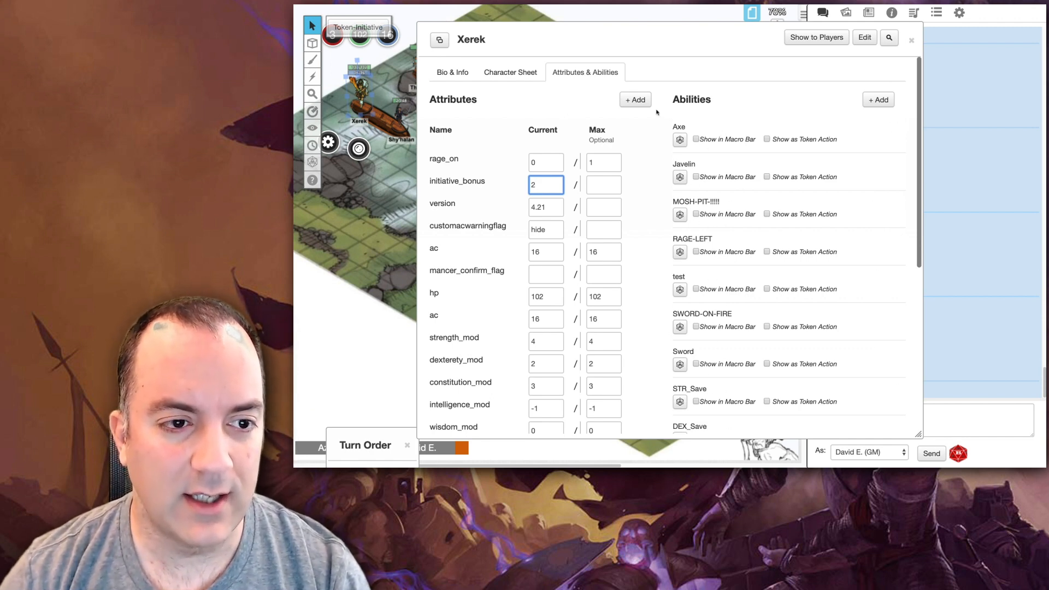
{"action": "mouse_move", "coordinate": [789, 281]}
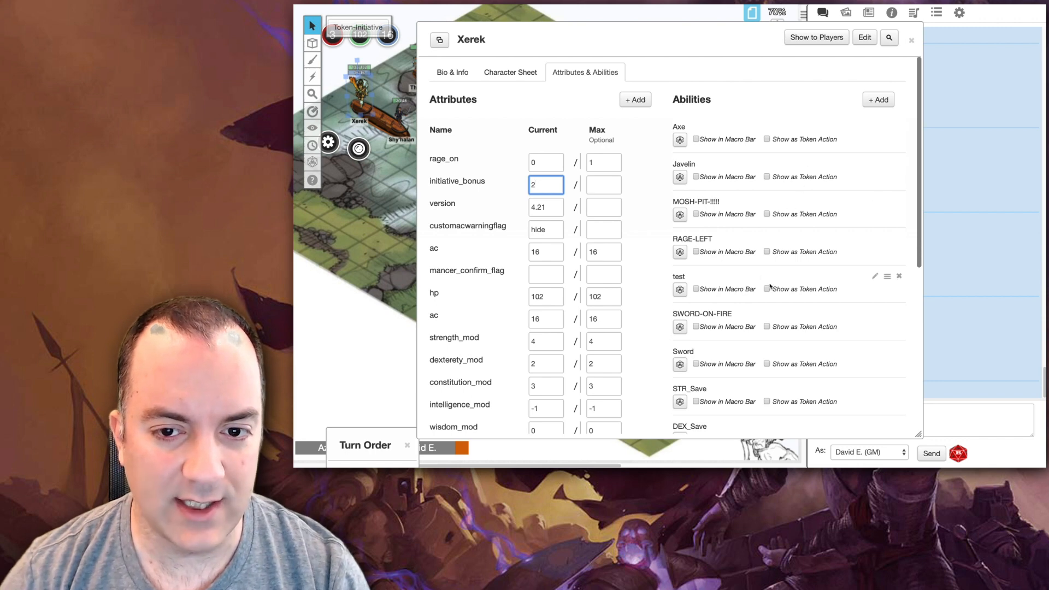
{"action": "mouse_move", "coordinate": [709, 387]}
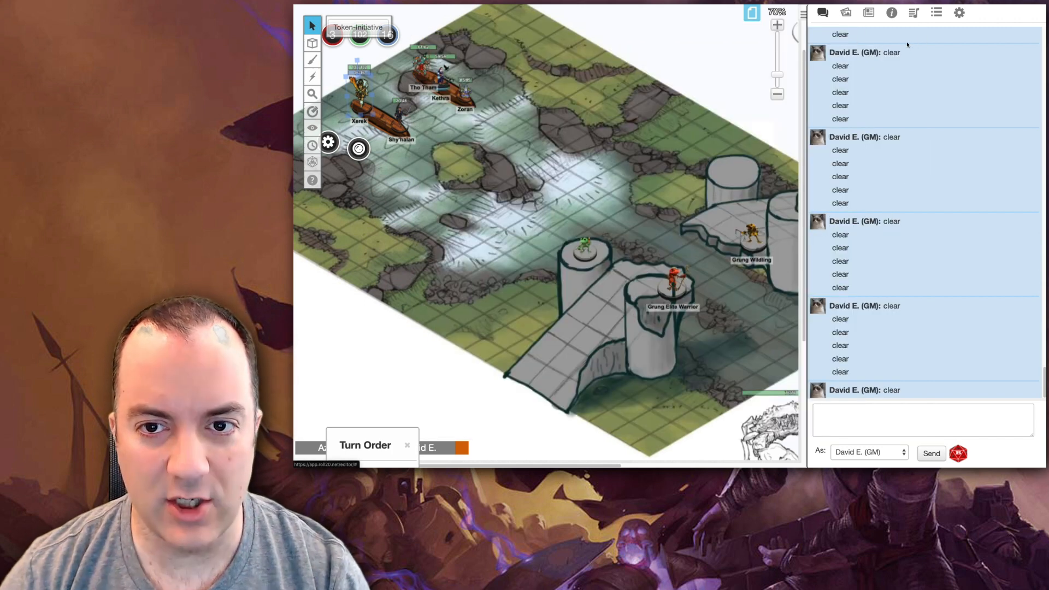
Step: Show the Collections macro list with Token-Initiative, deselect the token, and bring up the empty Turn Order
{"action": "left_click", "coordinate": [936, 12]}
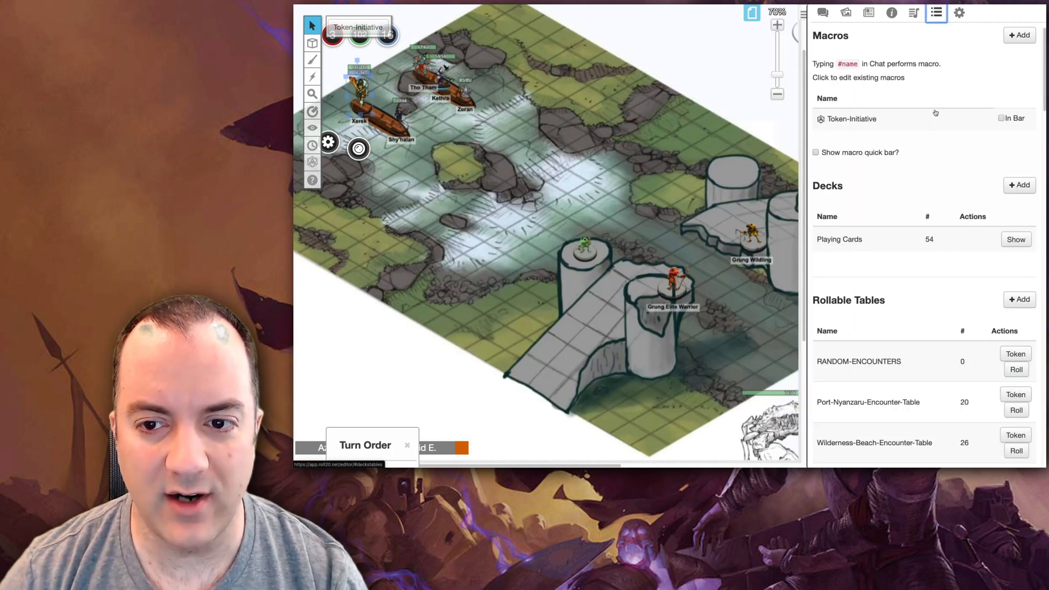
{"action": "left_click", "coordinate": [852, 118]}
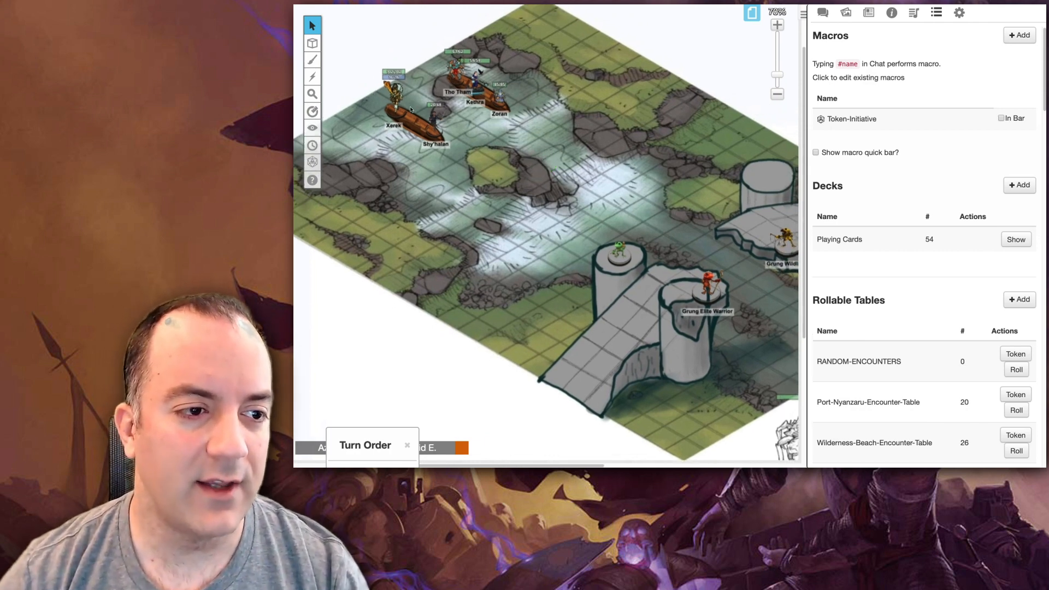
{"action": "left_click", "coordinate": [394, 97]}
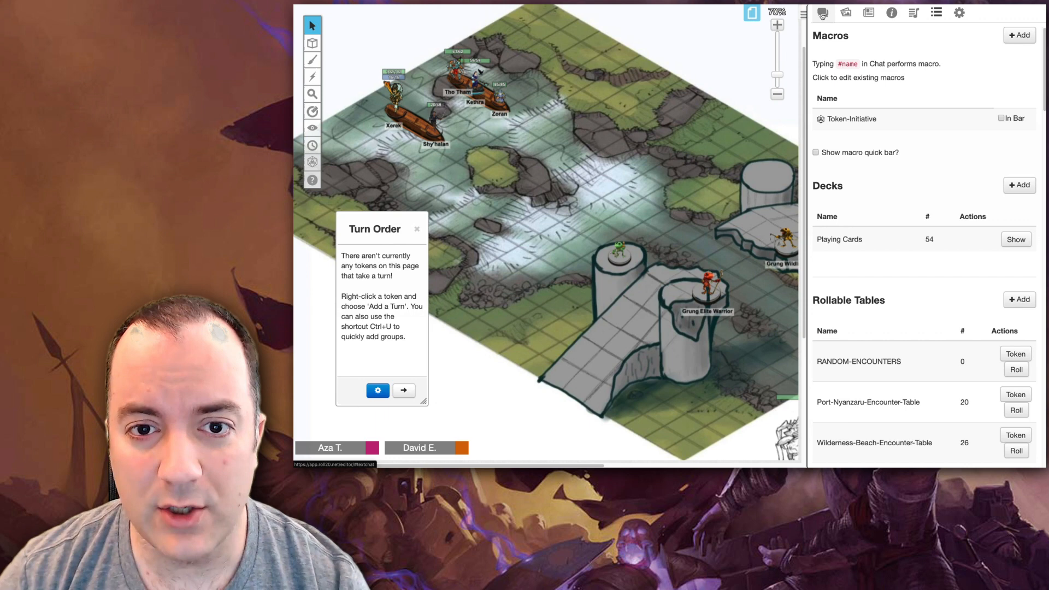
Step: Return to the chat log and select Xerek's token on the map for the initiative roll
{"action": "left_click", "coordinate": [821, 13]}
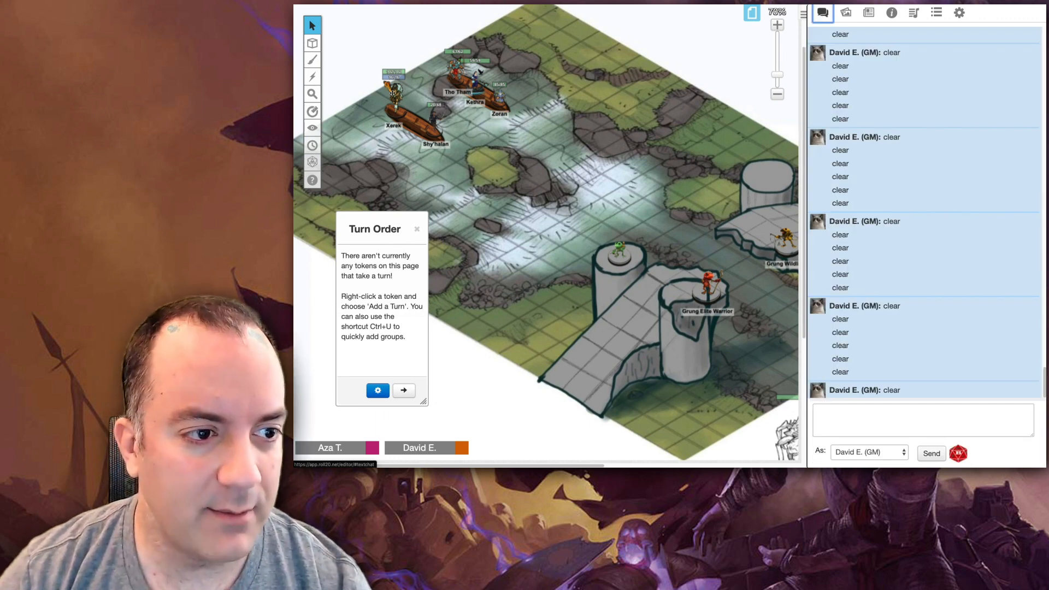
{"action": "left_click", "coordinate": [394, 87]}
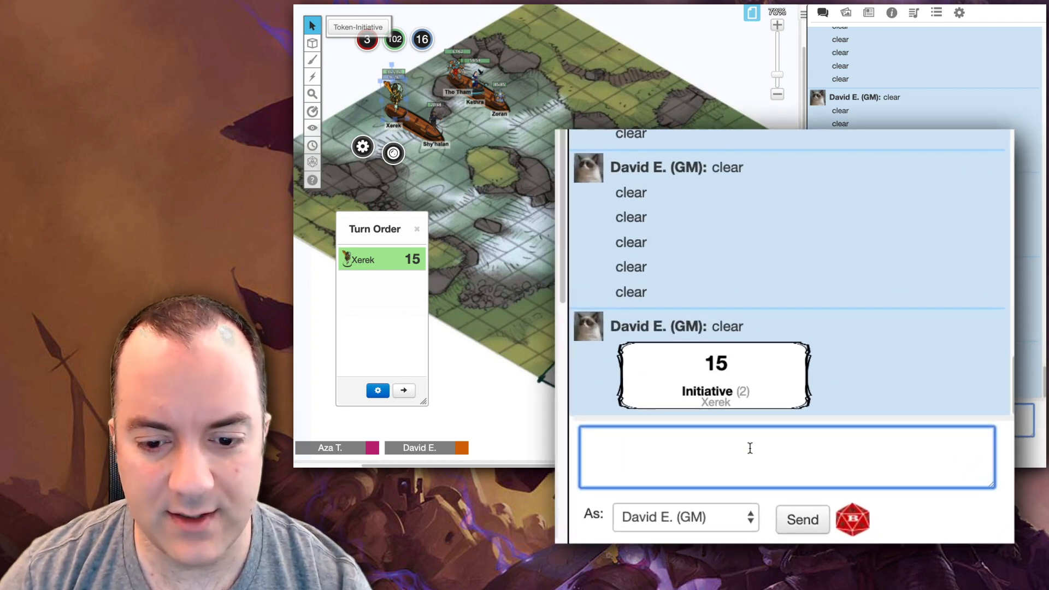
{"action": "mouse_move", "coordinate": [716, 363]}
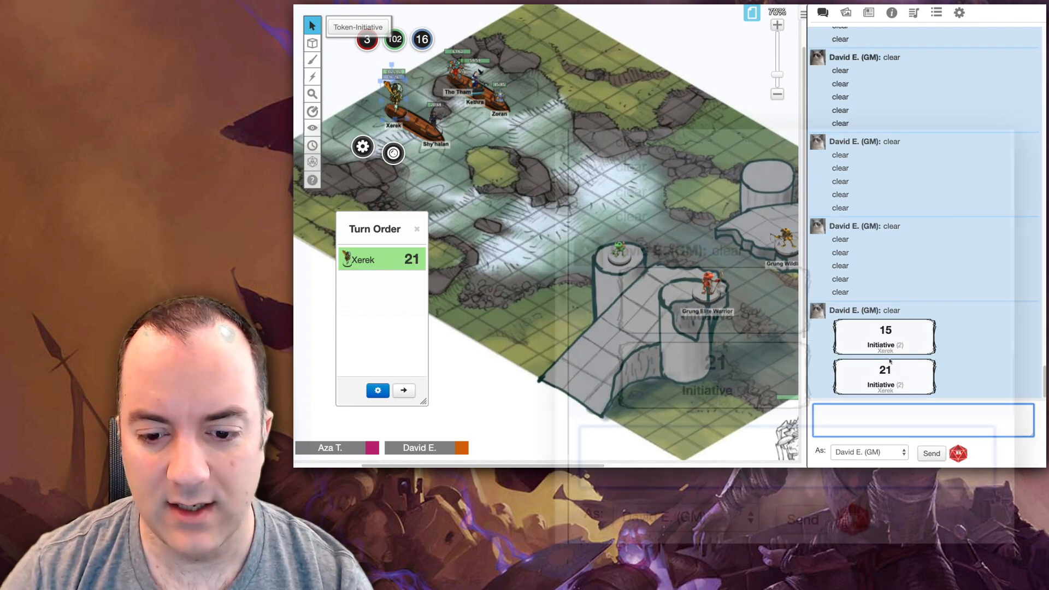
{"action": "mouse_move", "coordinate": [714, 363]}
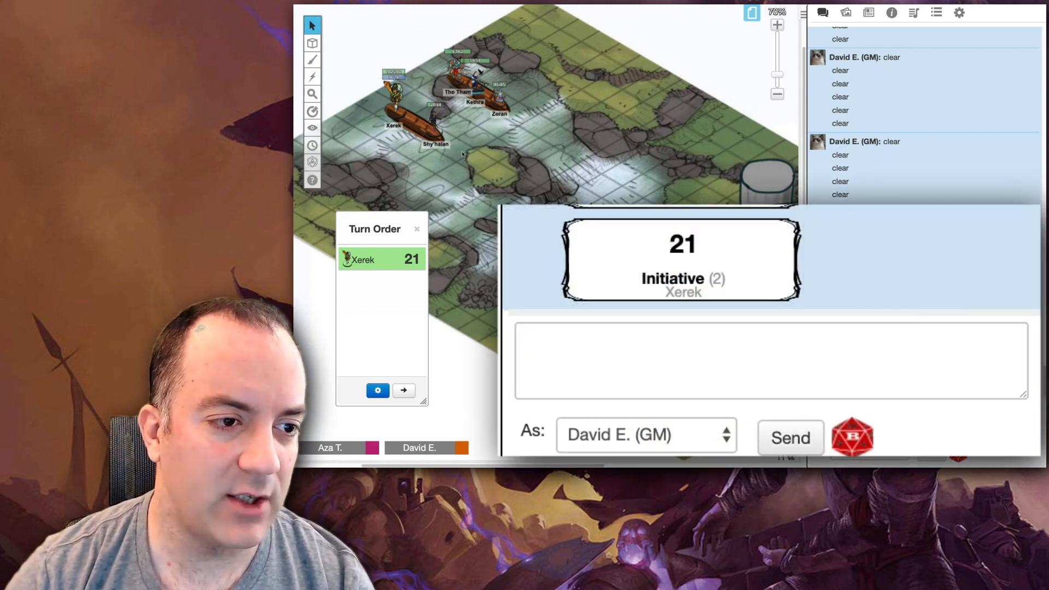
Step: Send @{selected|token_name} to chat twice, first with no token then resolving to Xerek
{"action": "type", "text": "@{selected|token_name}"}
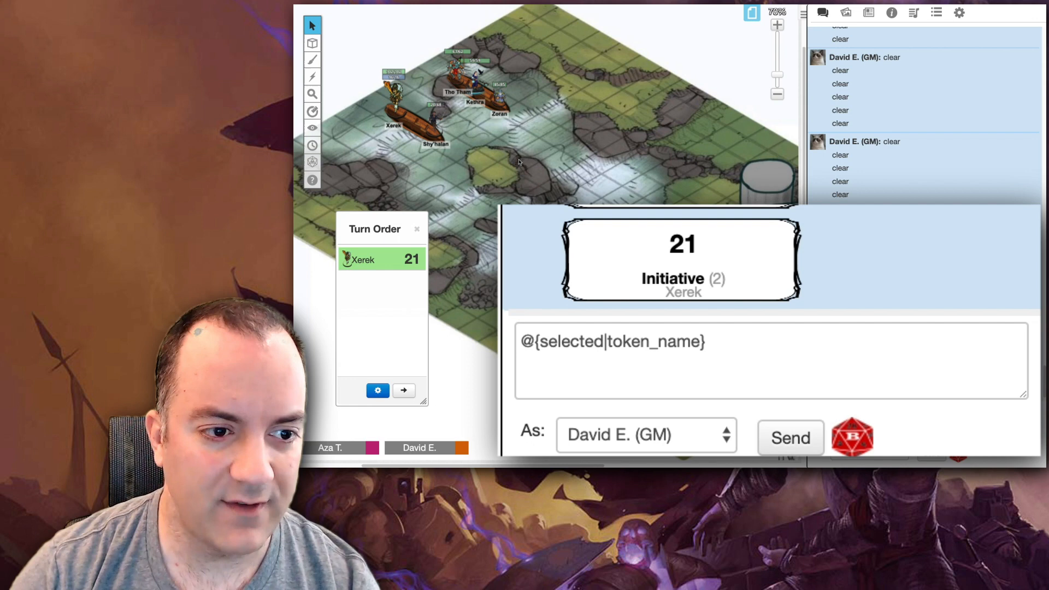
{"action": "left_click", "coordinate": [789, 437]}
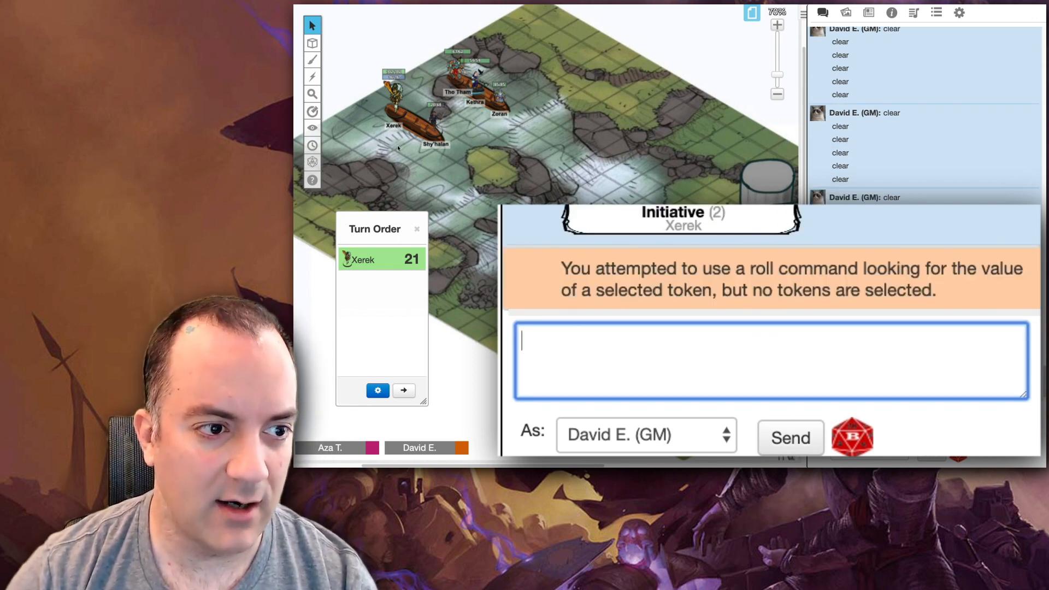
{"action": "type", "text": "@{selected|token_name}"}
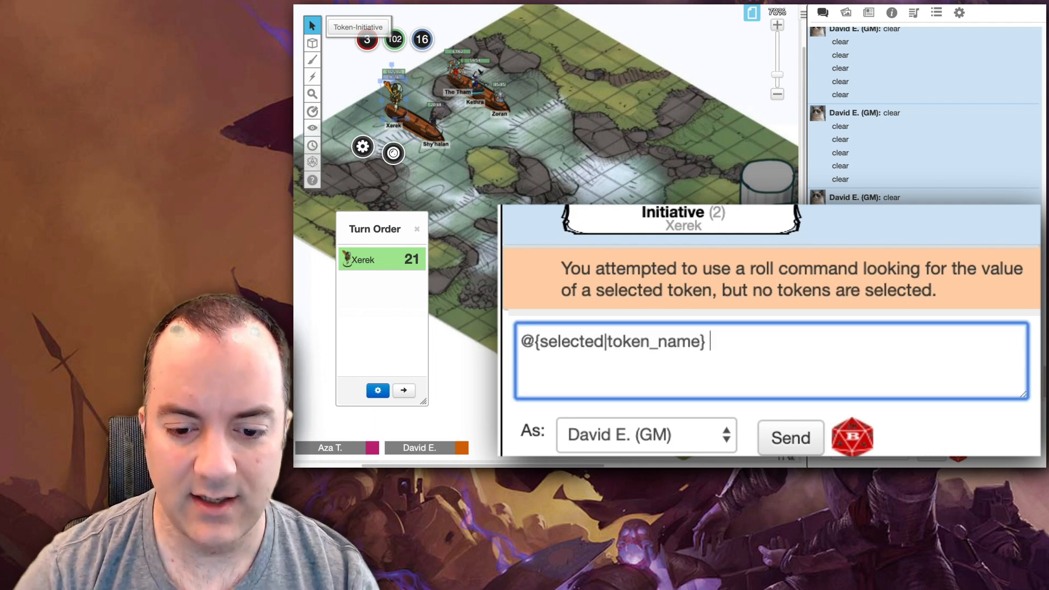
{"action": "left_click", "coordinate": [790, 437]}
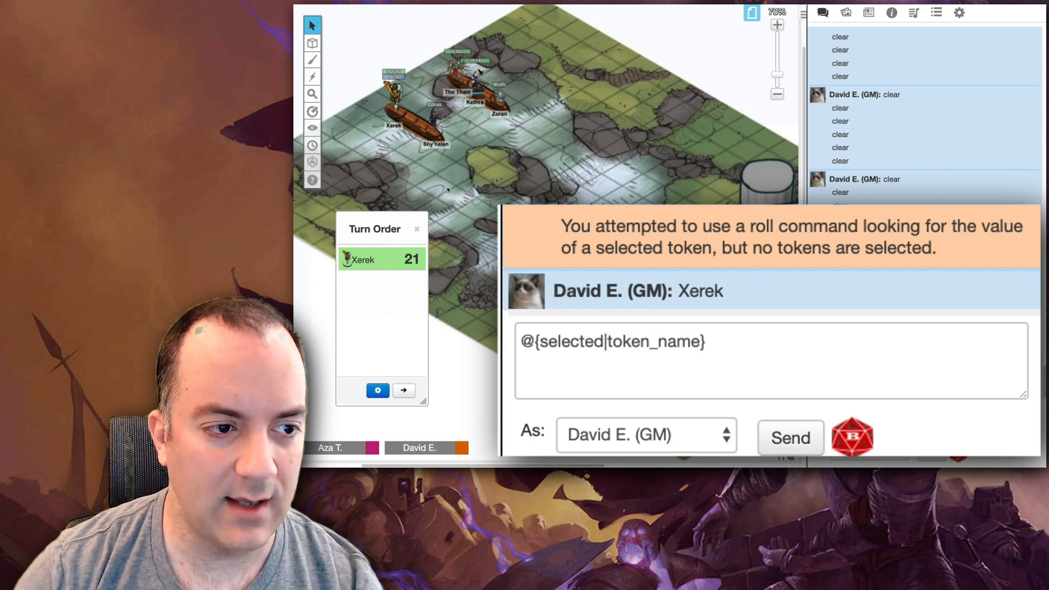
{"action": "double_click", "coordinate": [391, 100]}
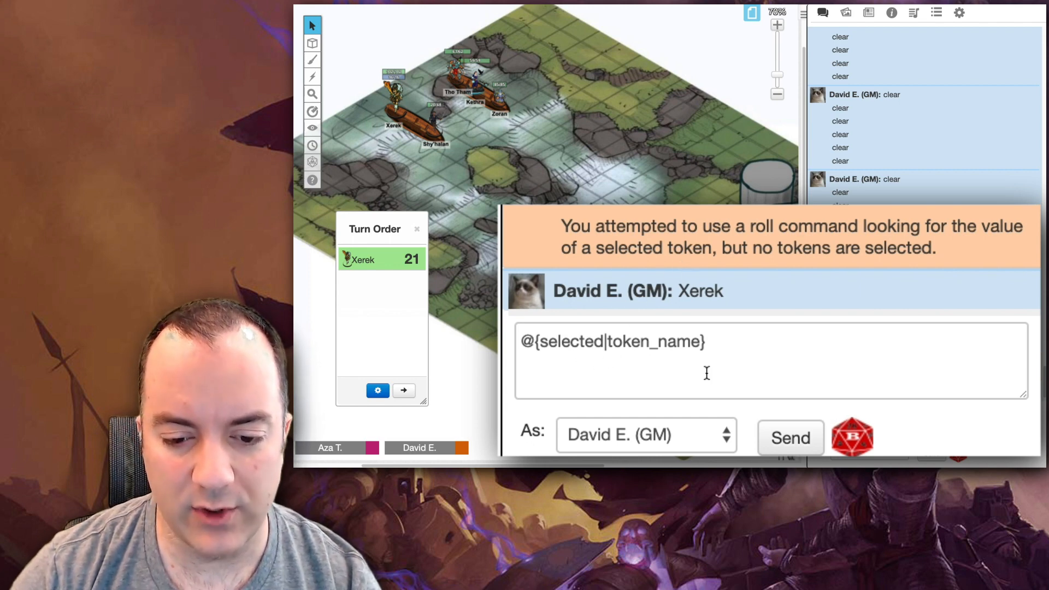
Step: Send [[1d20 + 1]] and then the INIT-labelled [[1d20 + 1[INIT]]] roll to chat
{"action": "type", "text": "[[1d20 + 1]]"}
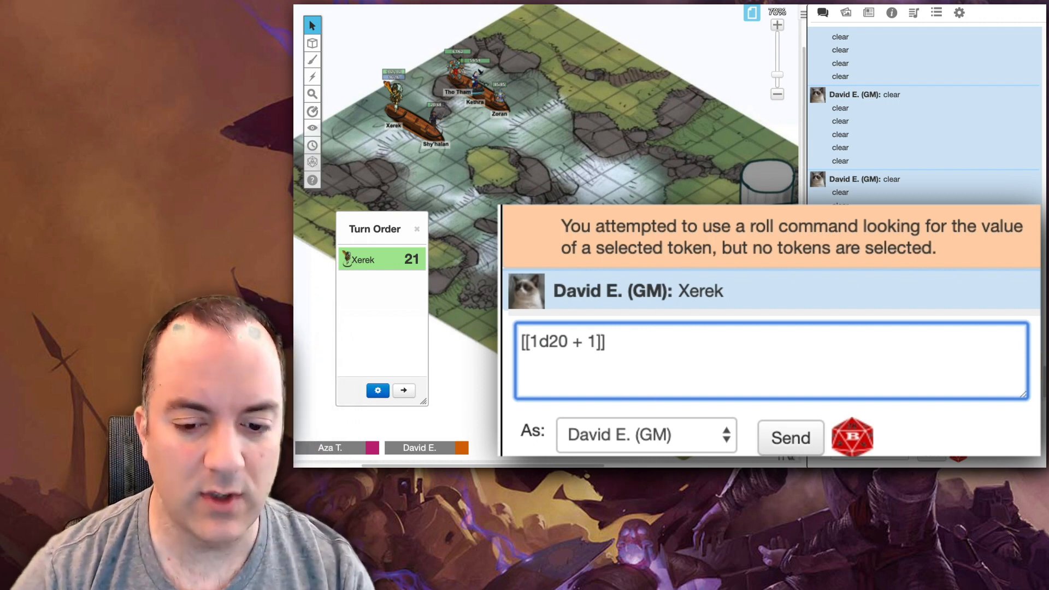
{"action": "left_click", "coordinate": [790, 437]}
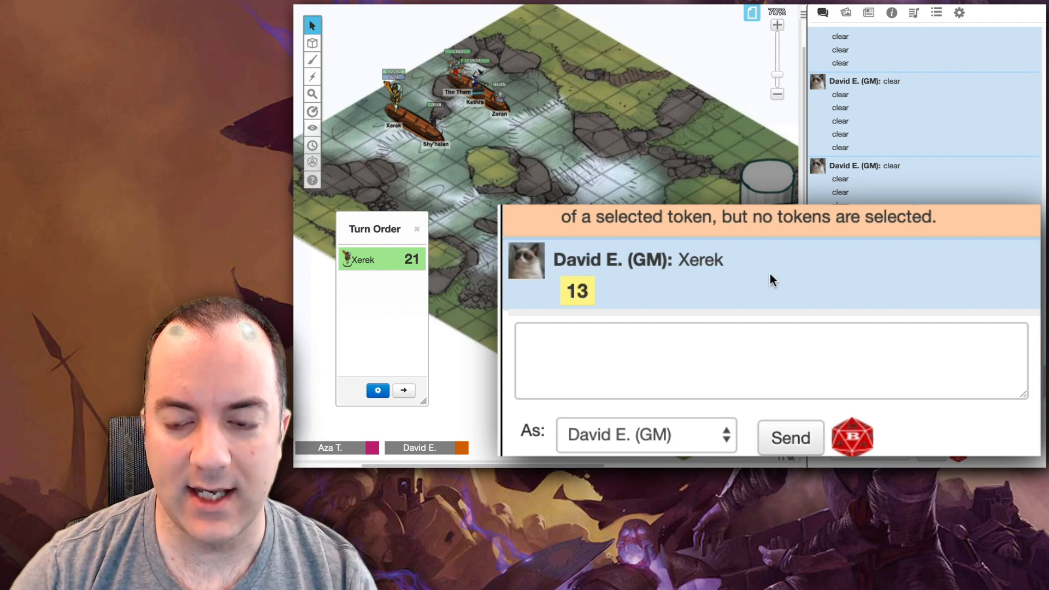
{"action": "type", "text": "[[1d20 + 1[INIT]]]"}
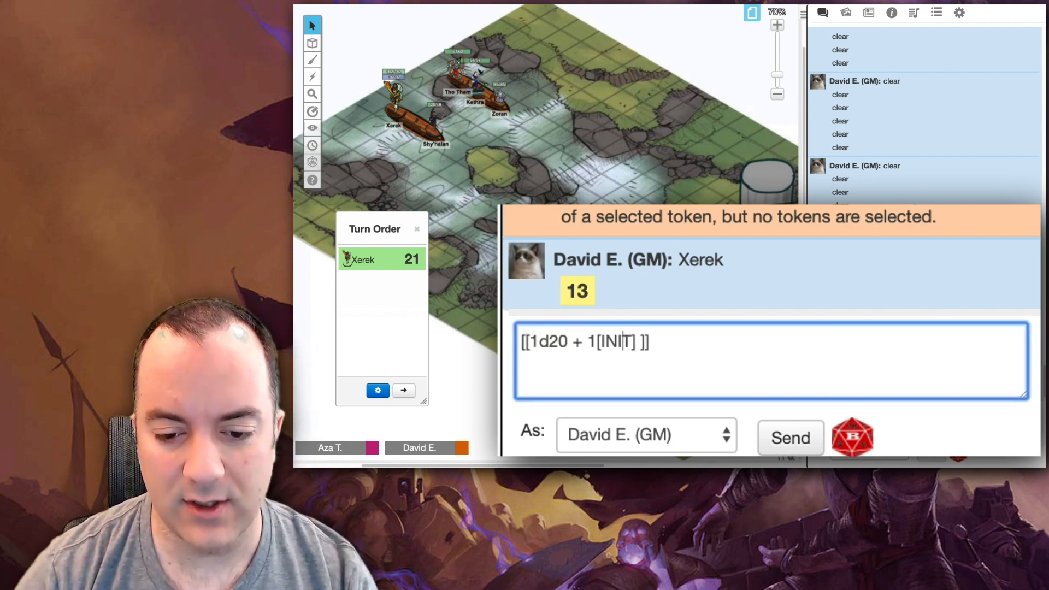
{"action": "double_click", "coordinate": [613, 342]}
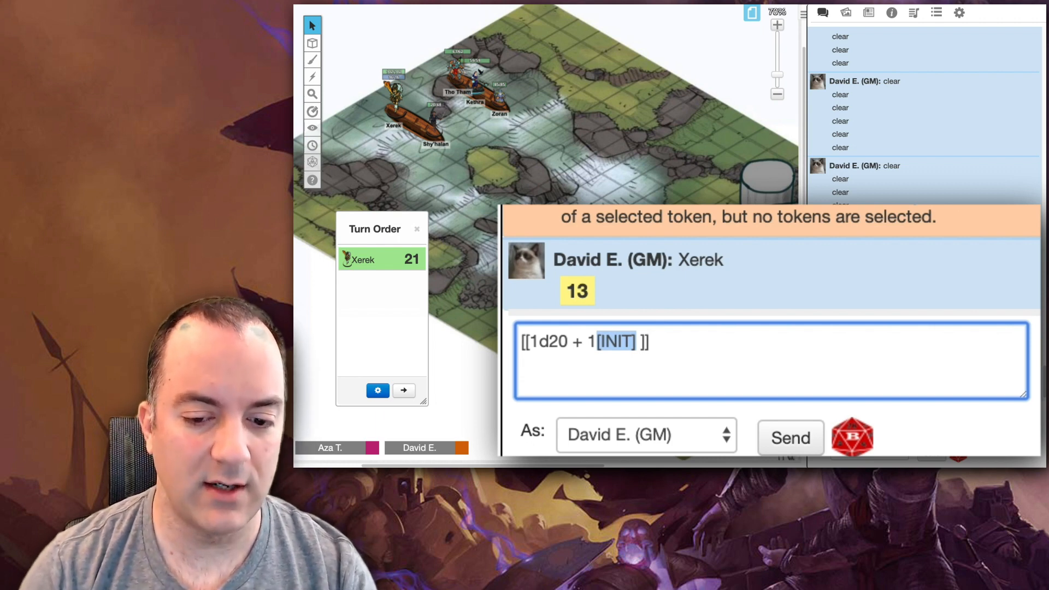
{"action": "left_click", "coordinate": [789, 437]}
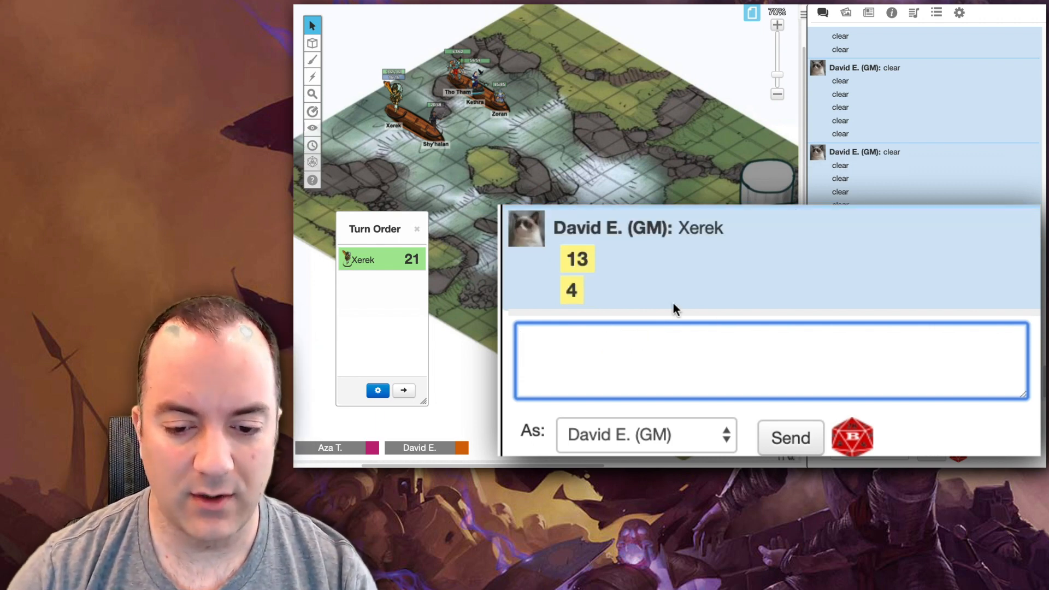
{"action": "mouse_move", "coordinate": [570, 290]}
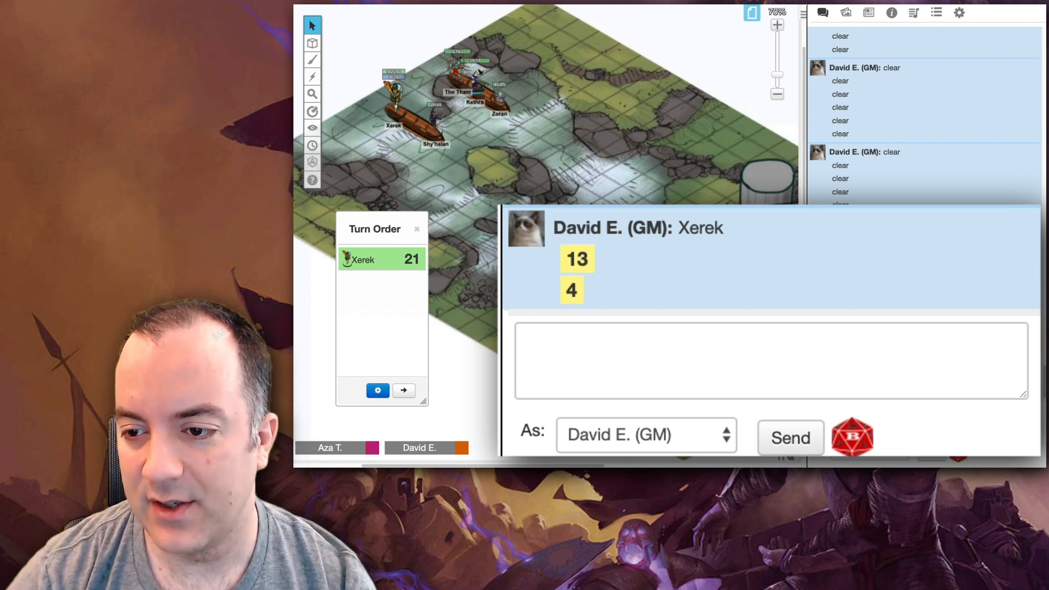
Step: Send [[1d20 + @{selected|initiative_bonus}[INIT]]] to chat, giving 21 once Xerek's token is selected
{"action": "type", "text": "[[1d20 + @{selected|initiative_bonus}[INIT]]]"}
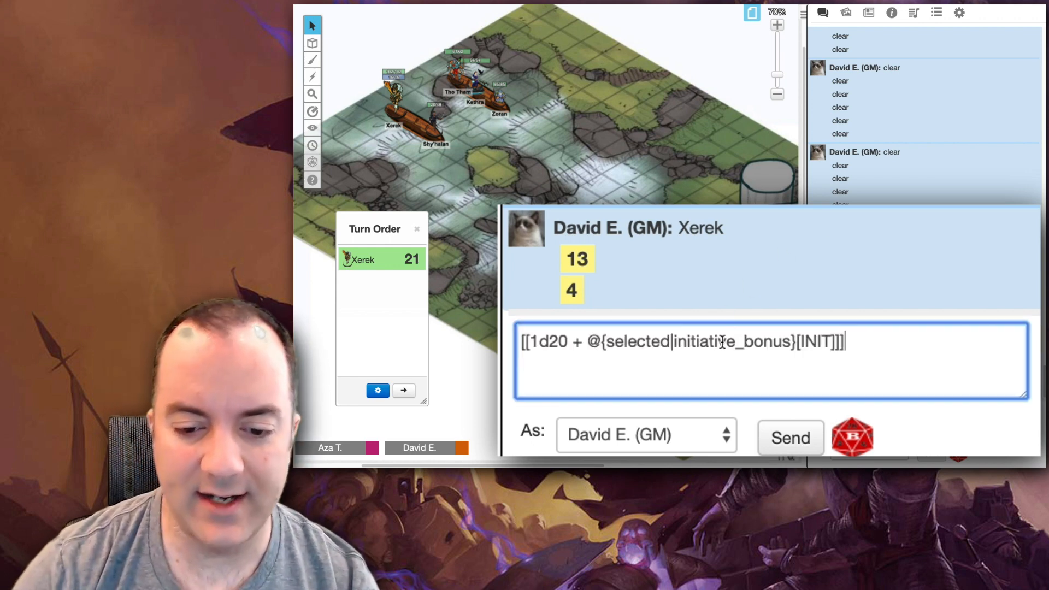
{"action": "mouse_move", "coordinate": [570, 290]}
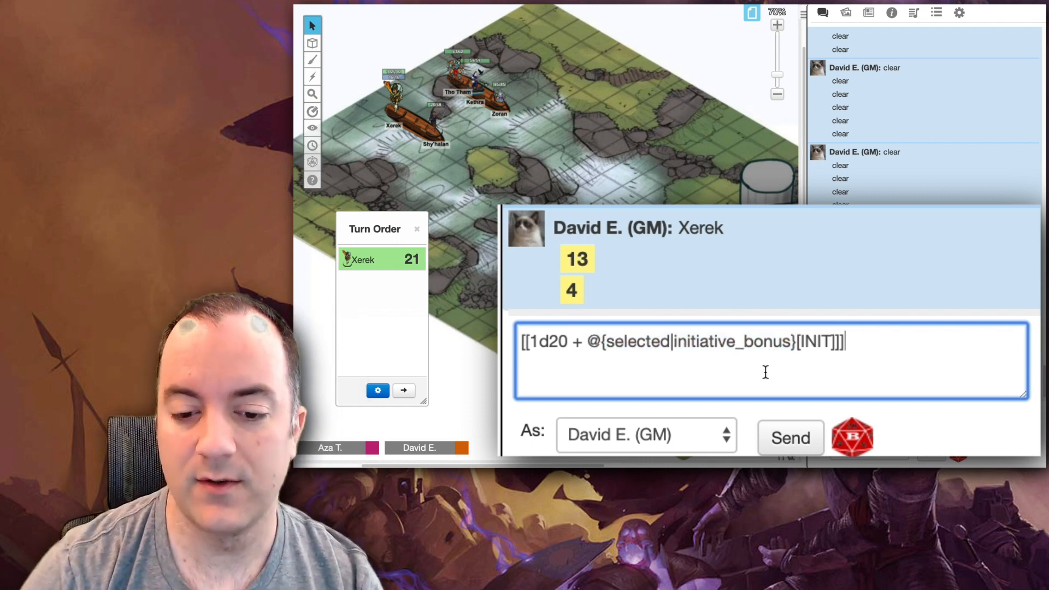
{"action": "left_click", "coordinate": [790, 437]}
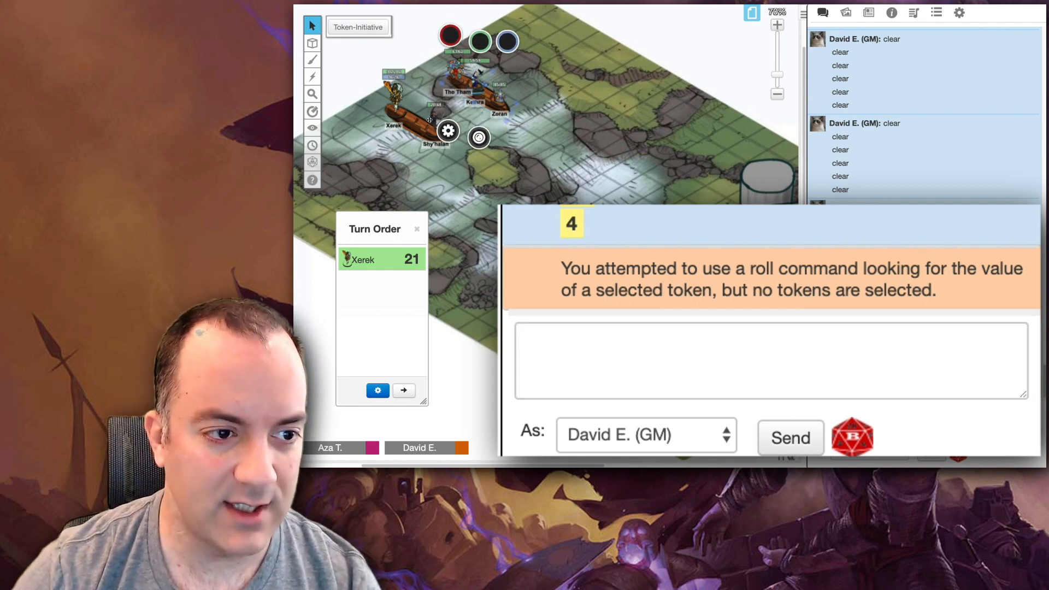
{"action": "type", "text": "[[1d20 + @{selected|initiative_bonus}[INIT]]]"}
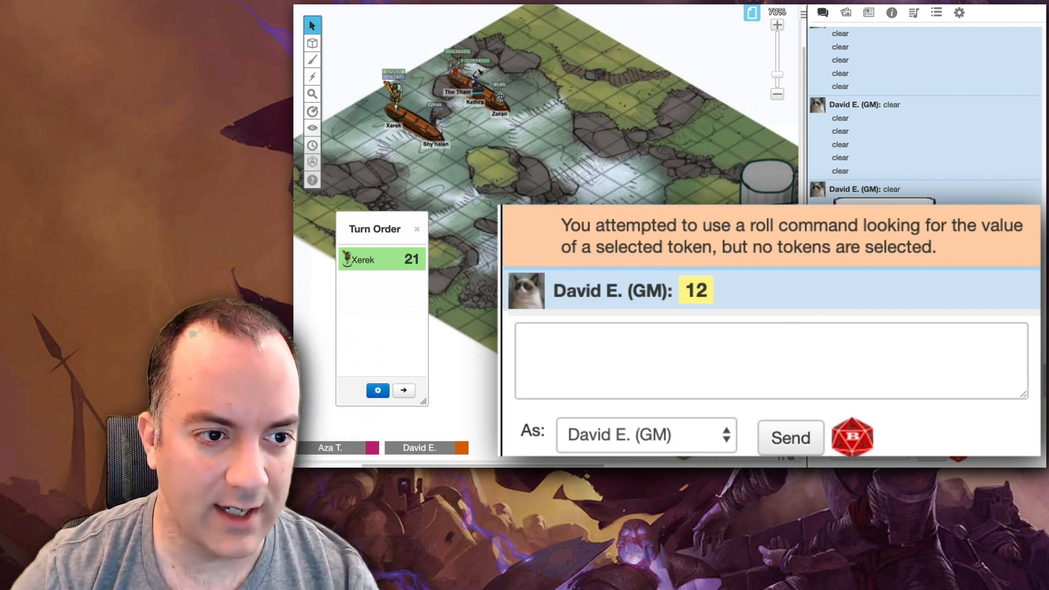
{"action": "type", "text": "[[1d20 + @{selected|initiative_bonus}[INIT]]]"}
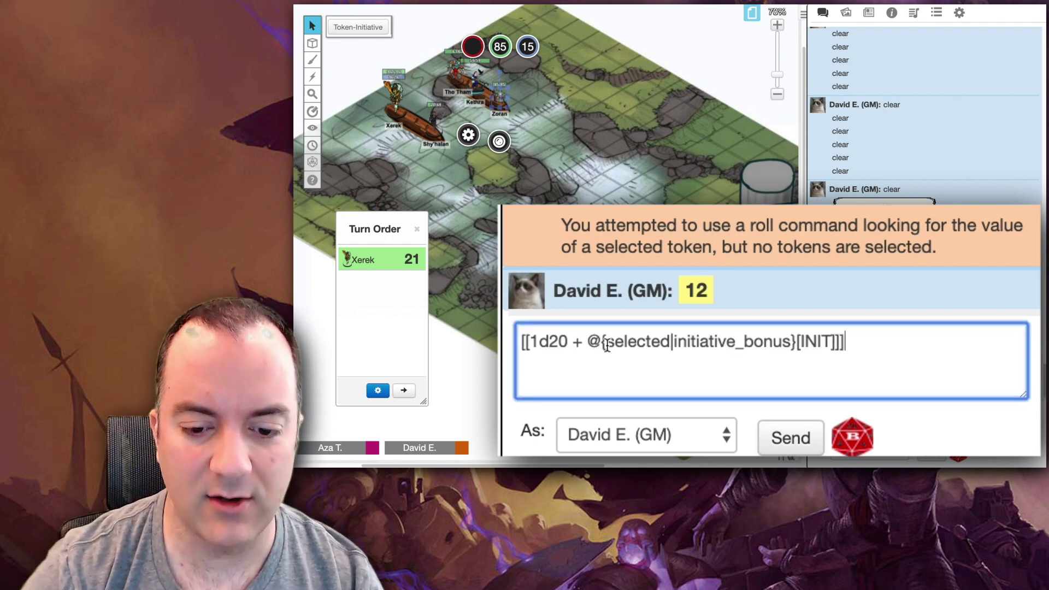
{"action": "left_click", "coordinate": [790, 437]}
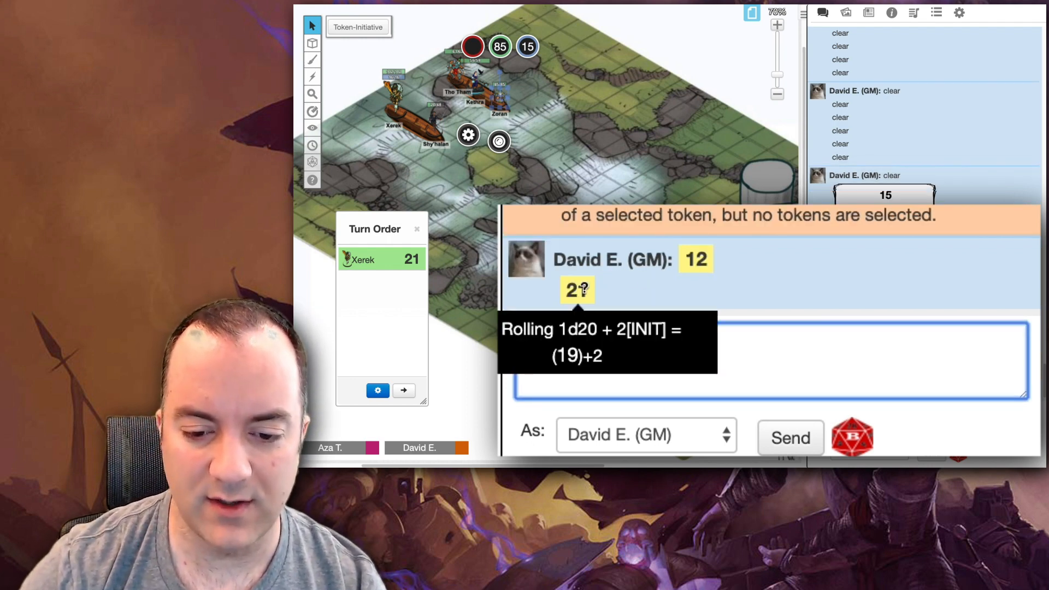
{"action": "mouse_move", "coordinate": [612, 186]}
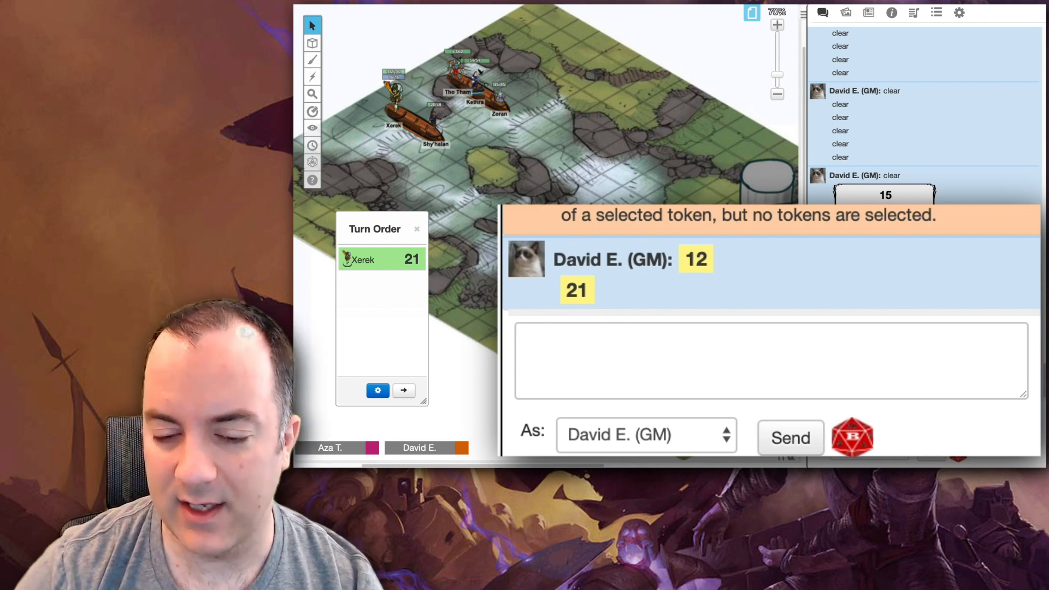
Step: Send Kethra's named initiative roll '@{selected|token_name} rolls Initiative [[1d20+...[INIT]]]' without the tracker flag
{"action": "type", "text": "@{selected|token_name} rolls Initiative [[1d20+@{selected|initiative_bonus}[INIT]&{tracker}]]"}
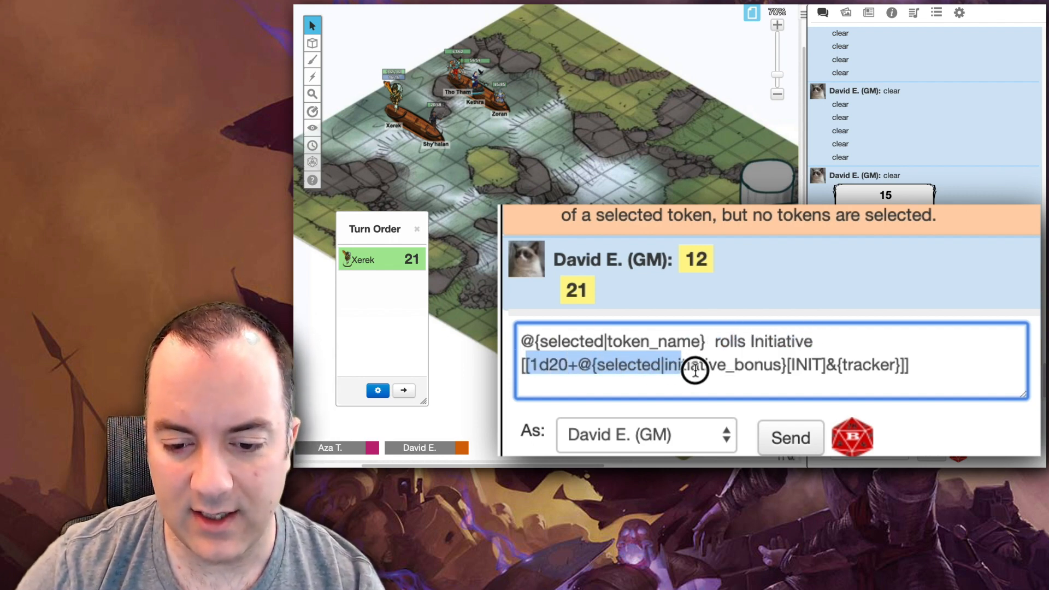
{"action": "left_click", "coordinate": [914, 363]}
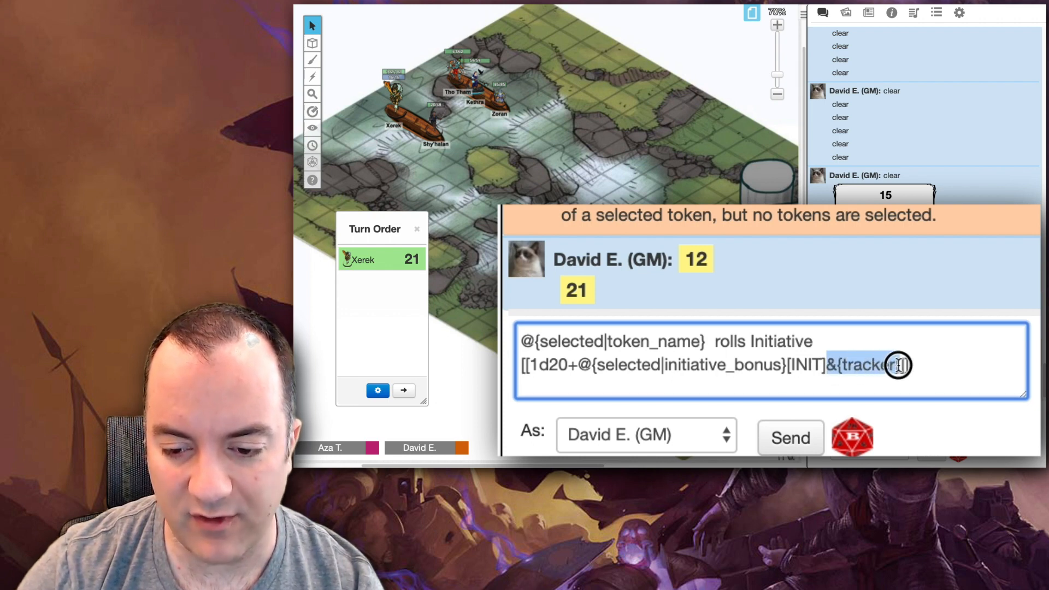
{"action": "key", "text": "backspace"}
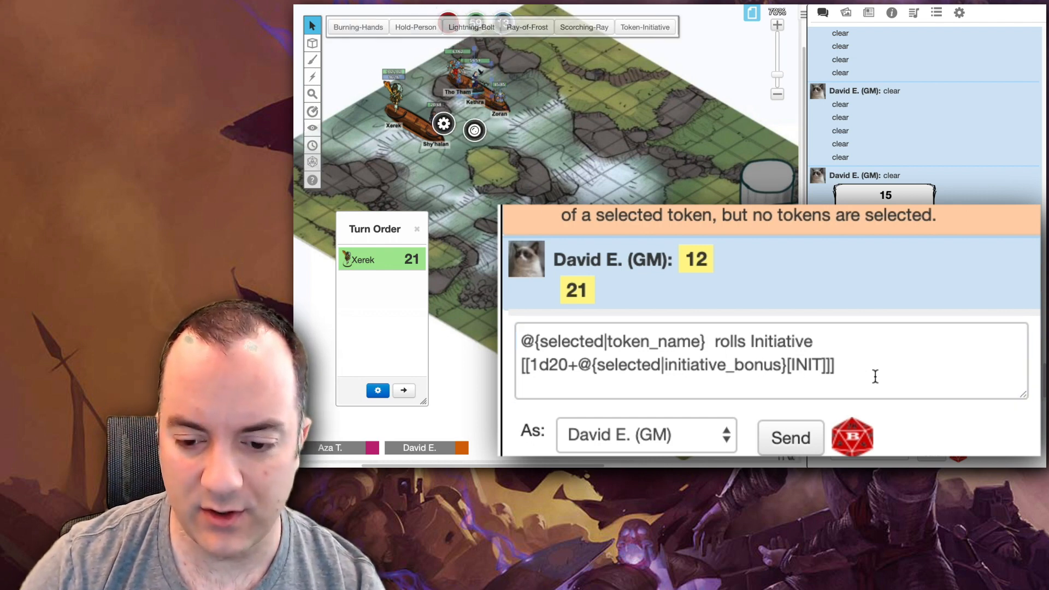
{"action": "left_click", "coordinate": [790, 437]}
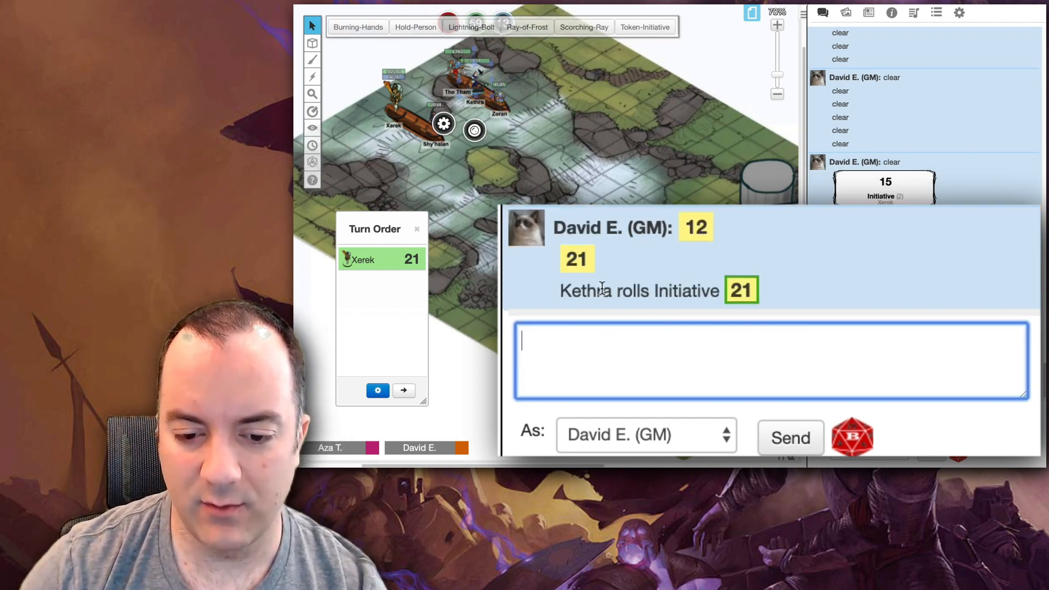
{"action": "mouse_move", "coordinate": [740, 291]}
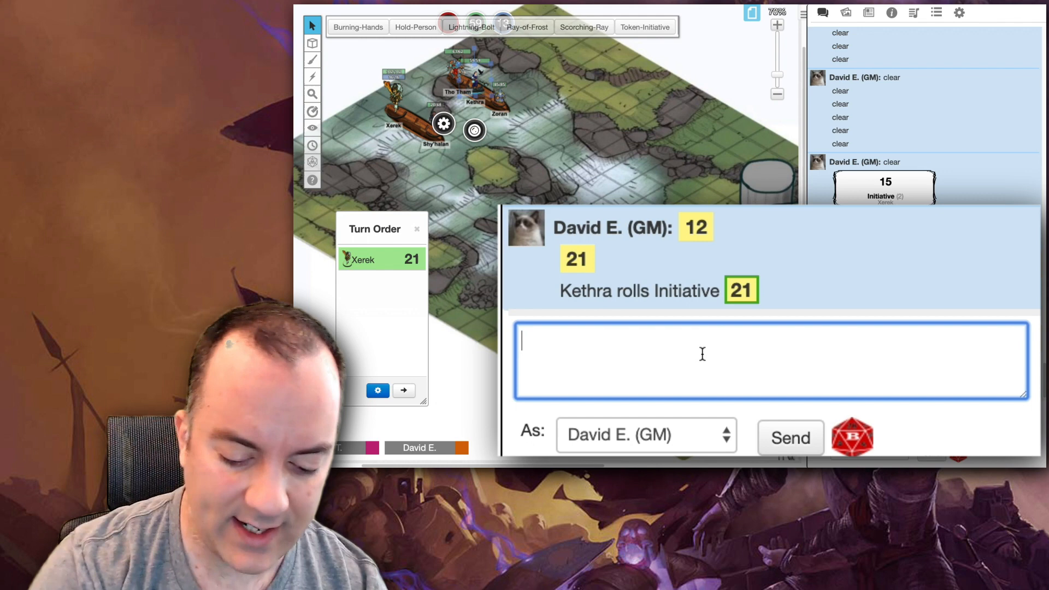
Step: Resend the roll with &{tracker} added so Kethra enters the Turn Order at 12
{"action": "type", "text": "&tracker"}
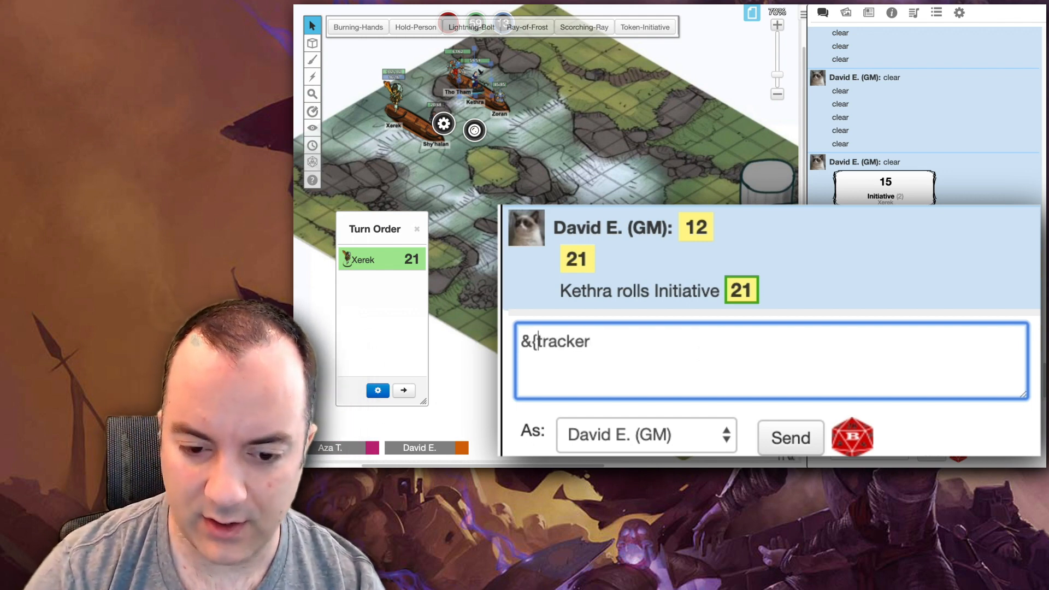
{"action": "type", "text": "}"}
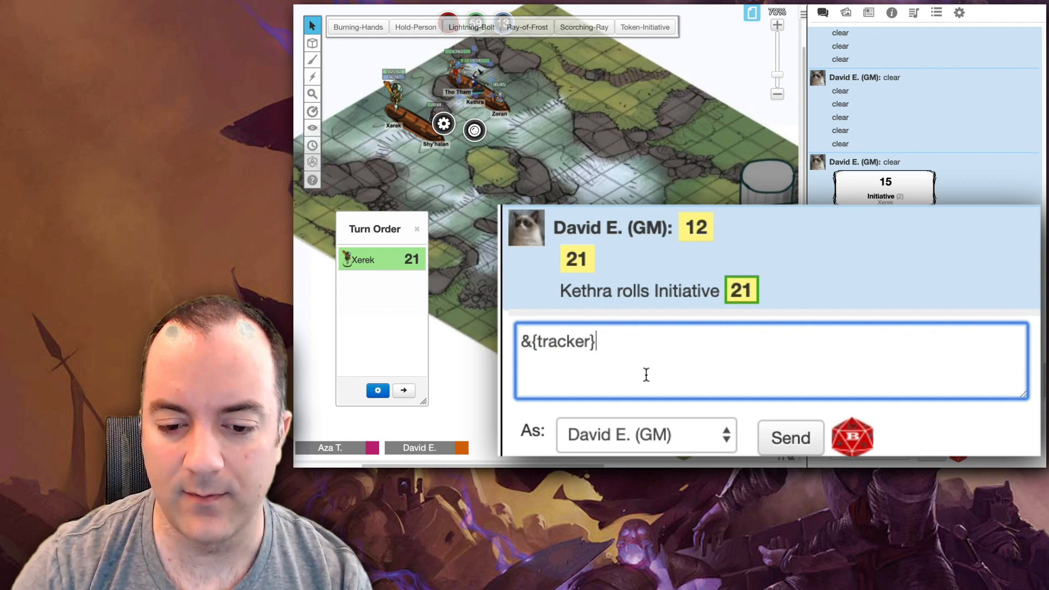
{"action": "type", "text": "@{selected|token_name}  rolls Initiative [[1d20+@{selected|initiative_bonus}[INIT]&{tracker}]]"}
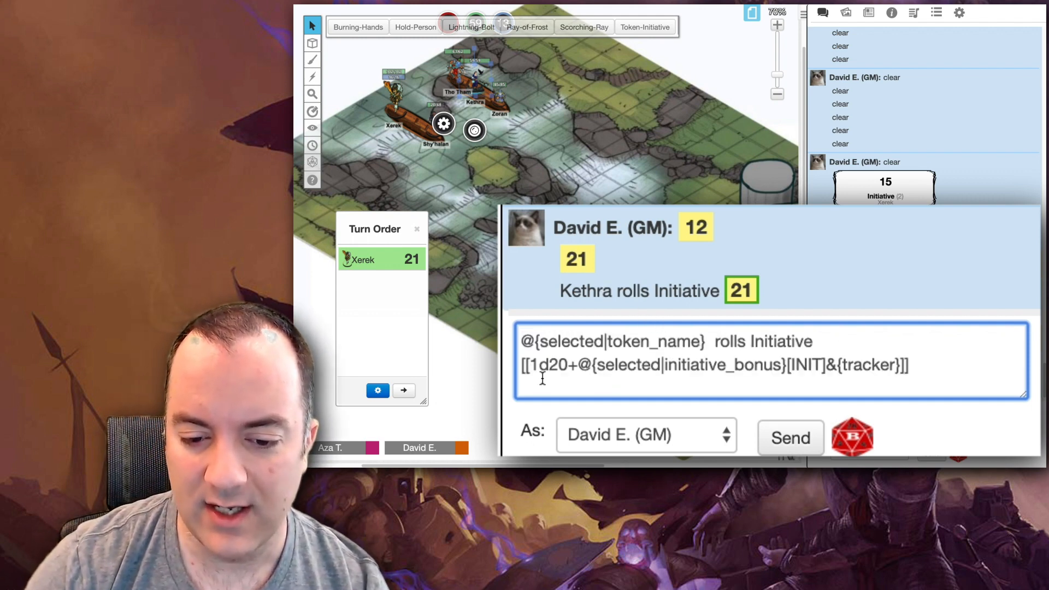
{"action": "mouse_move", "coordinate": [809, 366]}
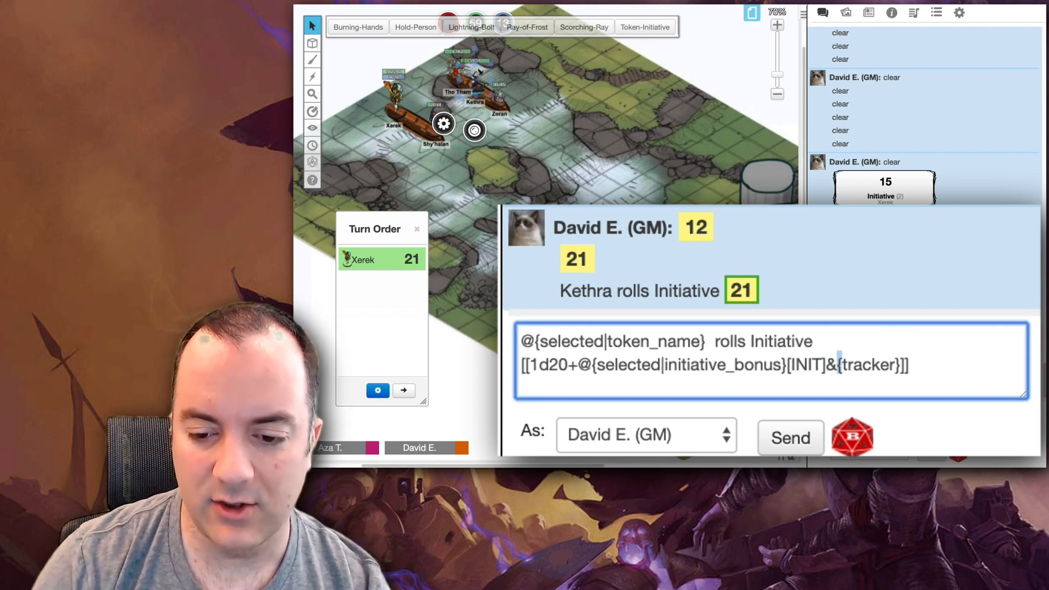
{"action": "left_click", "coordinate": [789, 437]}
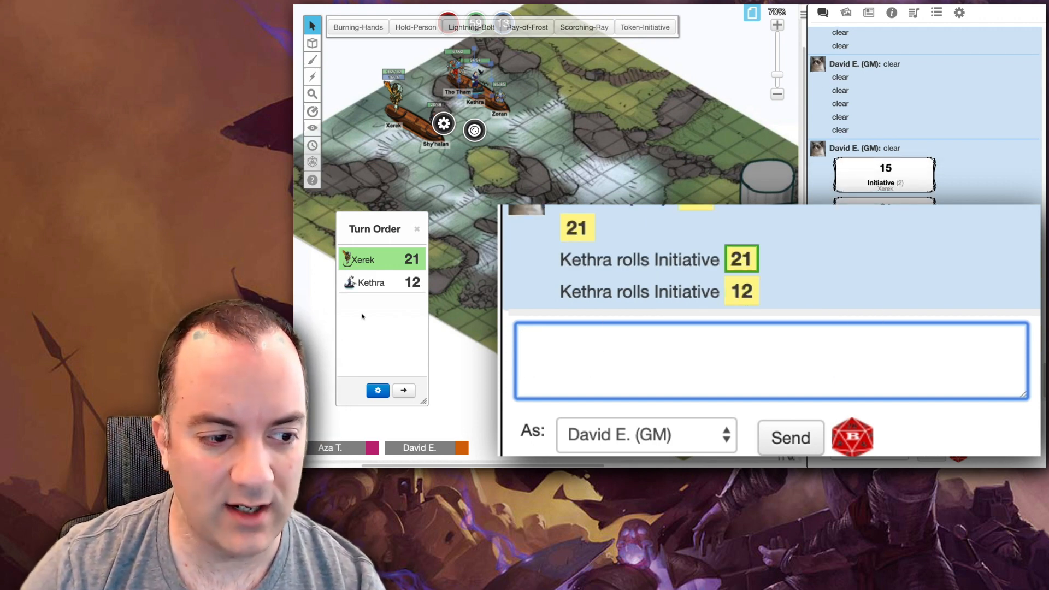
{"action": "left_click", "coordinate": [372, 261]}
{"action": "type", "text": "@{selected|initiative_bonus}"}
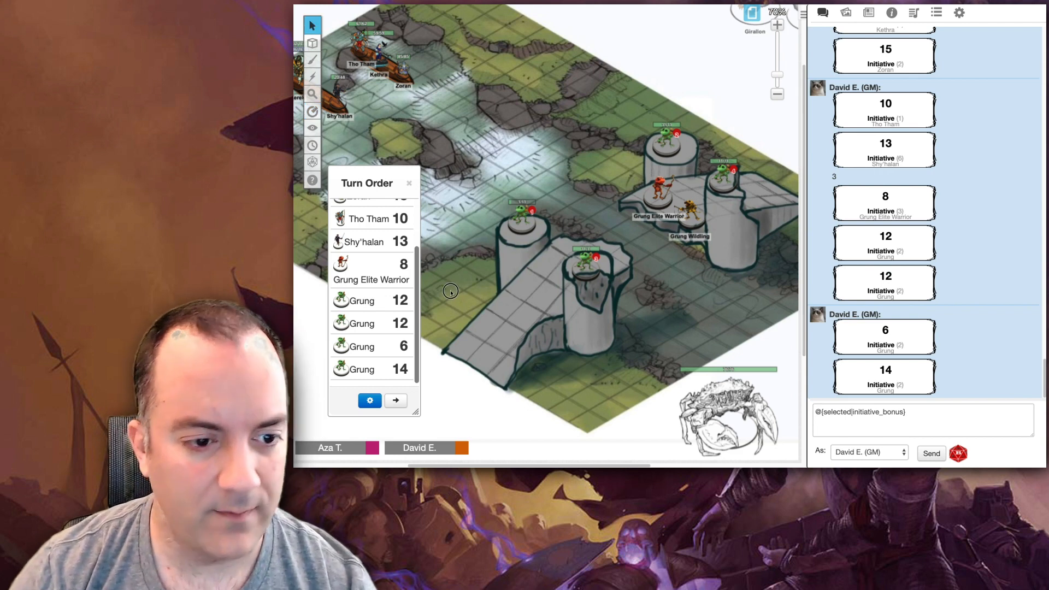
Step: Sort the Turn Order by initiative and step through the turns back around to Xerek at 21
{"action": "left_click", "coordinate": [522, 225]}
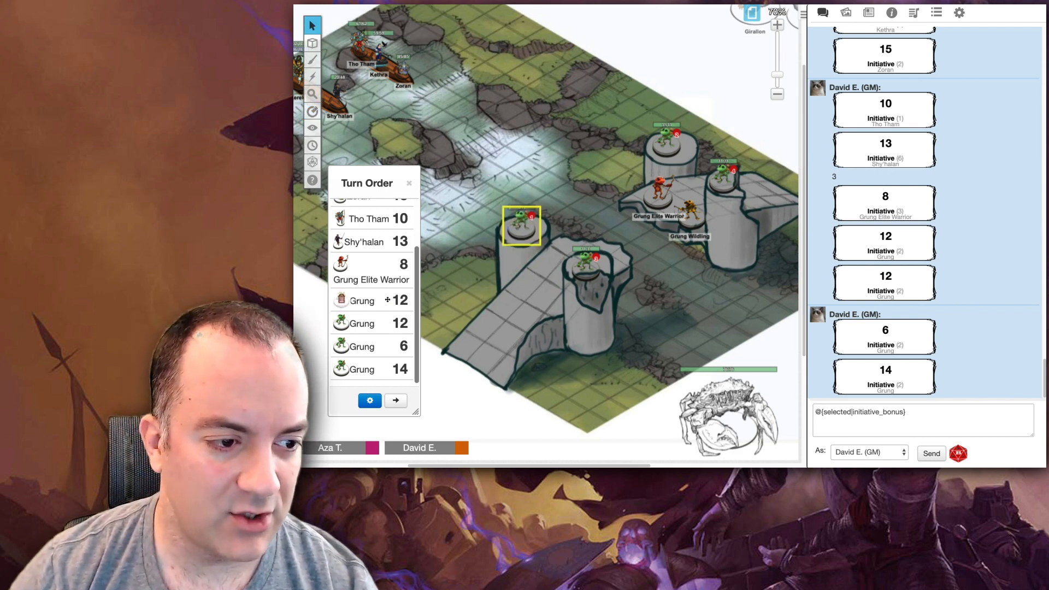
{"action": "left_click", "coordinate": [369, 400]}
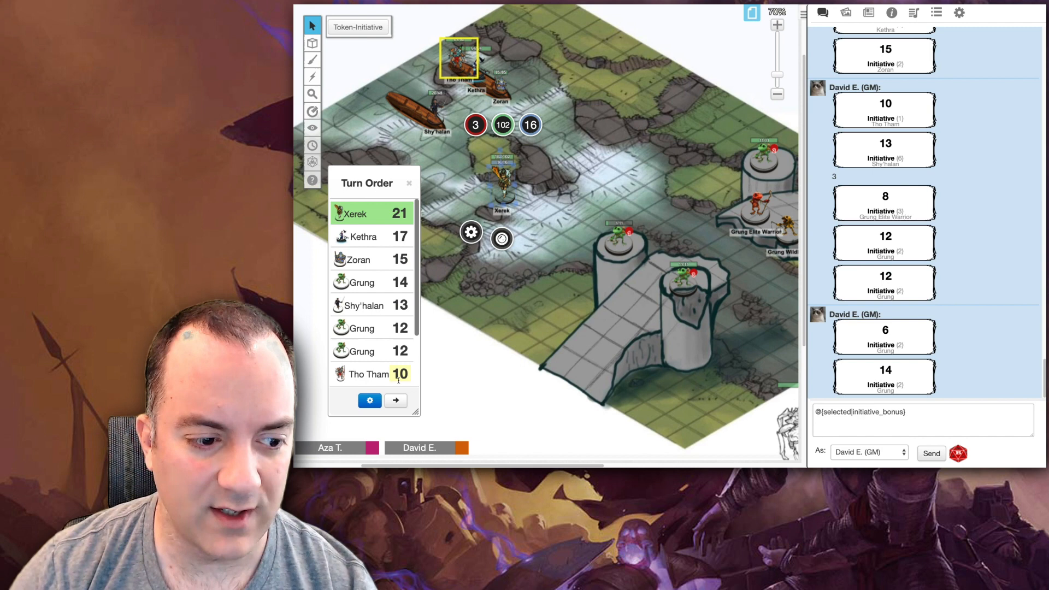
{"action": "left_click", "coordinate": [396, 400]}
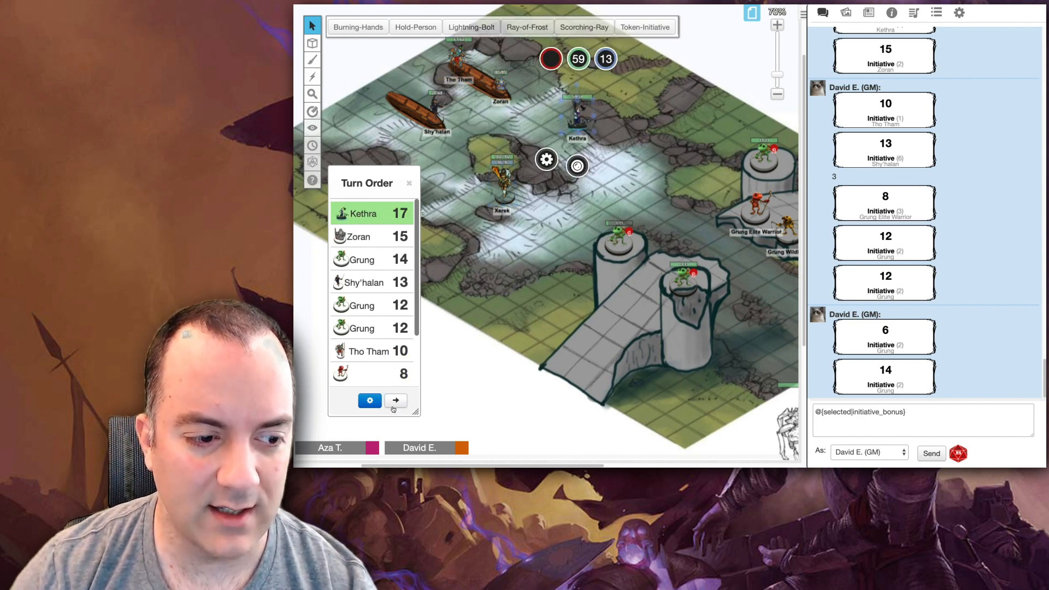
{"action": "left_click", "coordinate": [394, 400]}
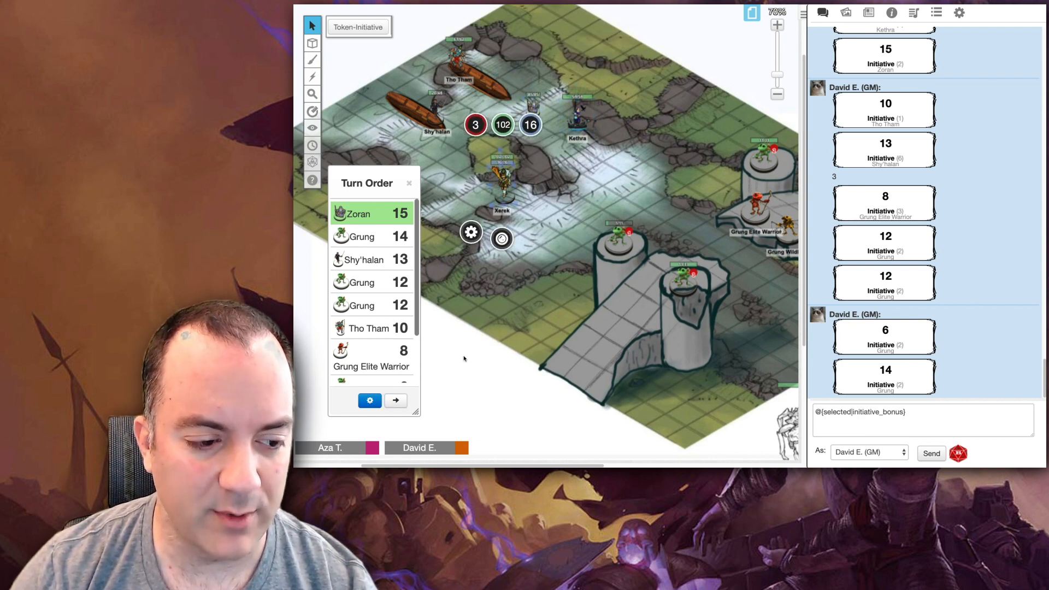
{"action": "left_click", "coordinate": [394, 400]}
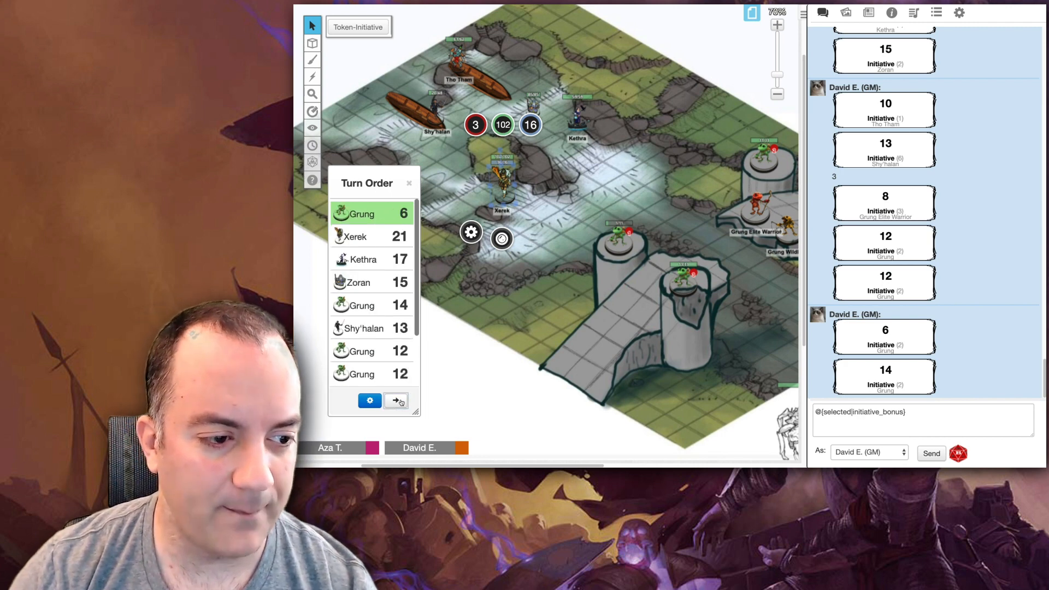
{"action": "left_click", "coordinate": [395, 399]}
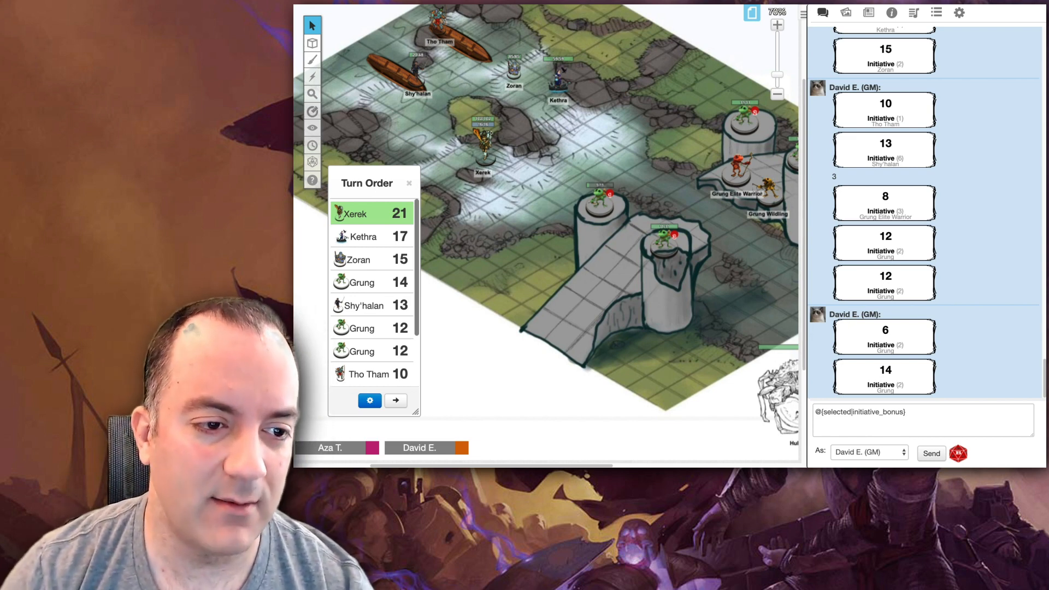
Step: Select the Tho Tham and Kethra tokens, then bring up the Turn Order Settings
{"action": "left_click", "coordinate": [439, 31]}
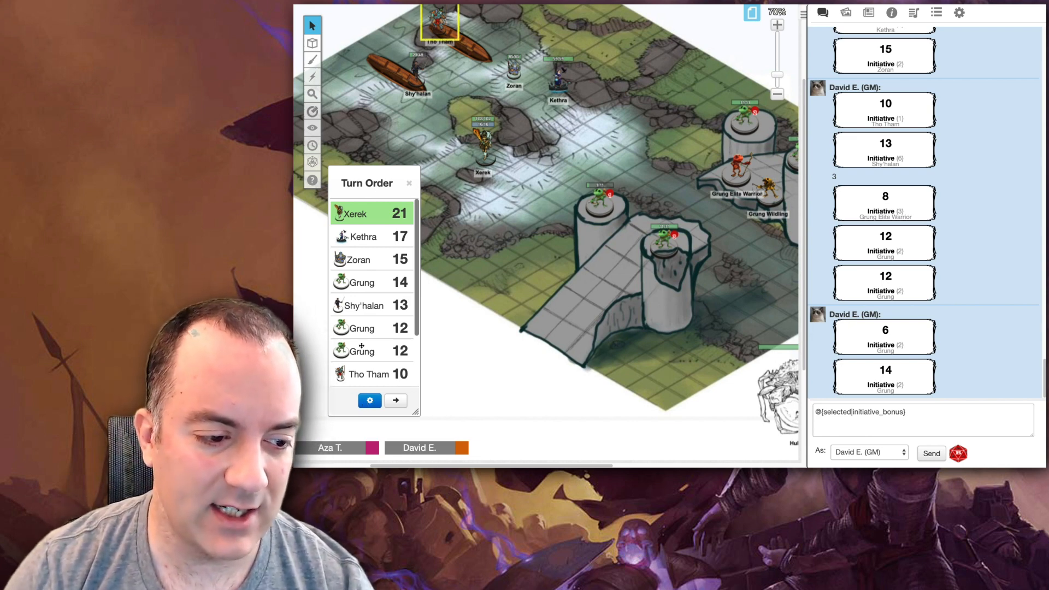
{"action": "left_click", "coordinate": [558, 78]}
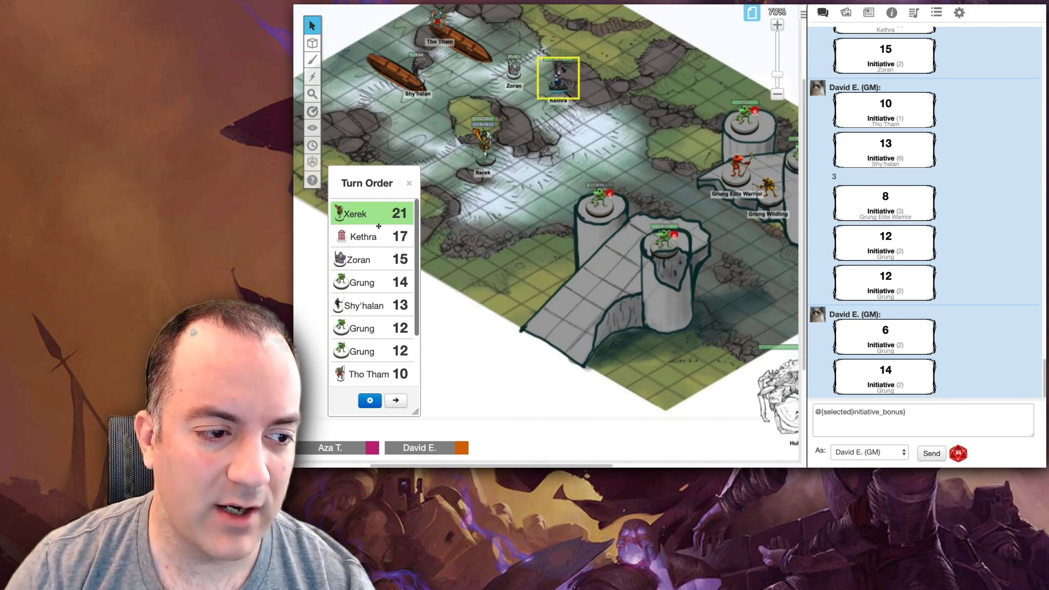
{"action": "left_click", "coordinate": [369, 400]}
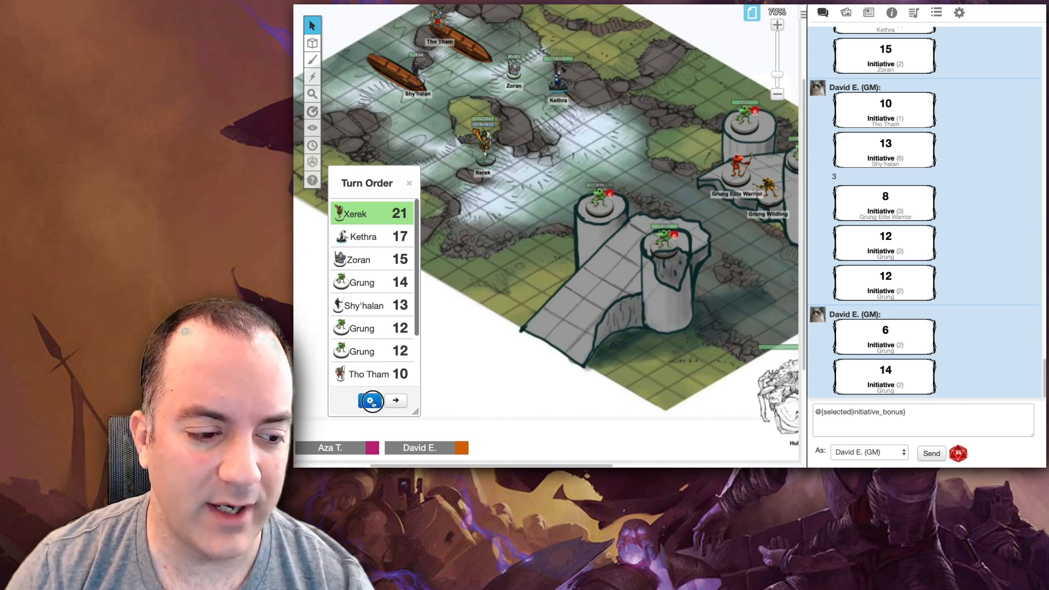
{"action": "left_click", "coordinate": [371, 400]}
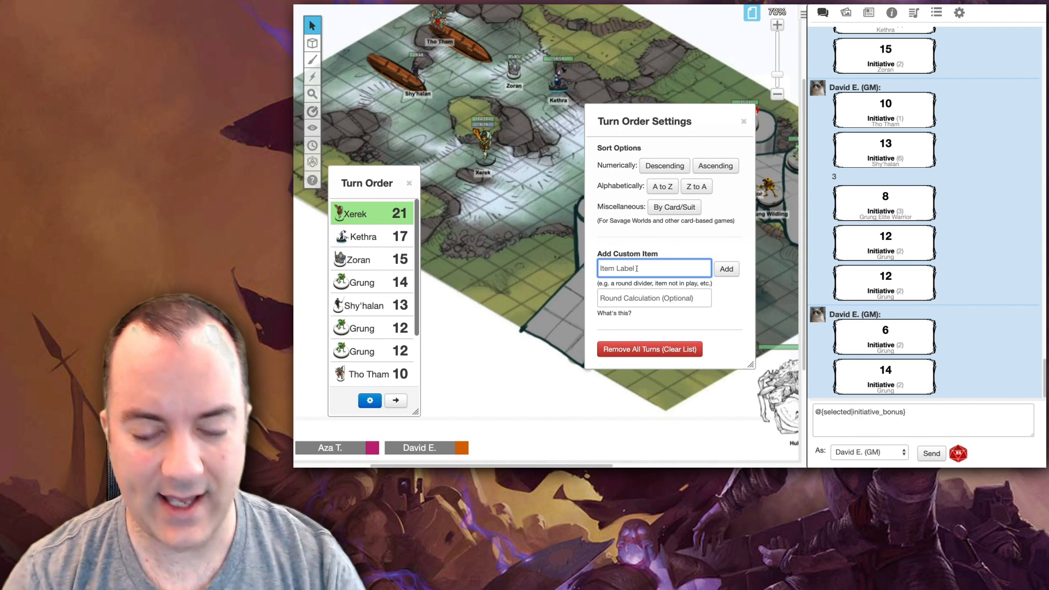
Step: Add a custom RAGE item with Round Calculation -1 so it enters the turn order at 10
{"action": "type", "text": "RAGE"}
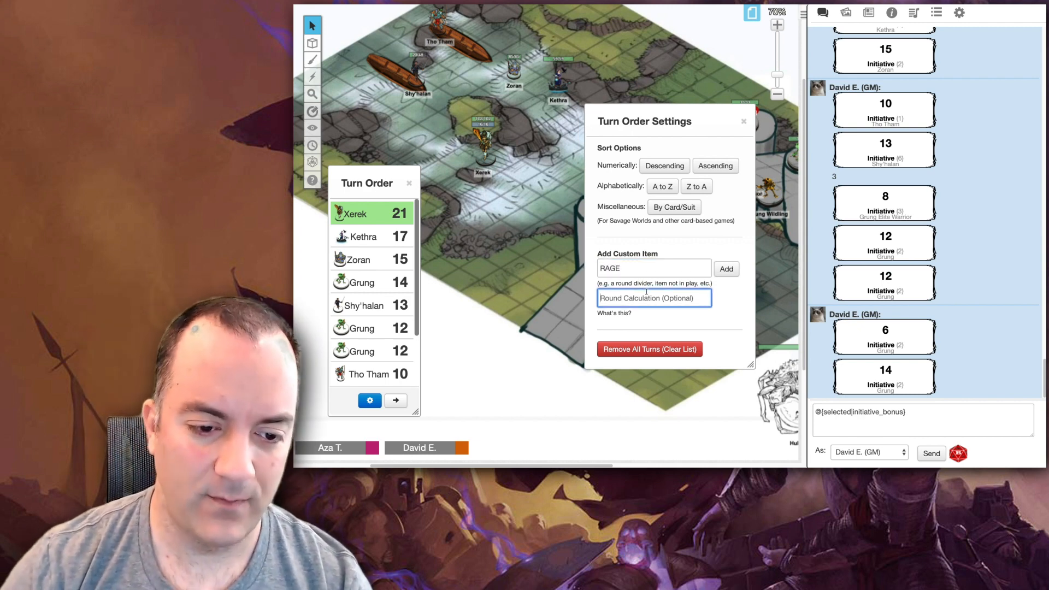
{"action": "type", "text": "-1"}
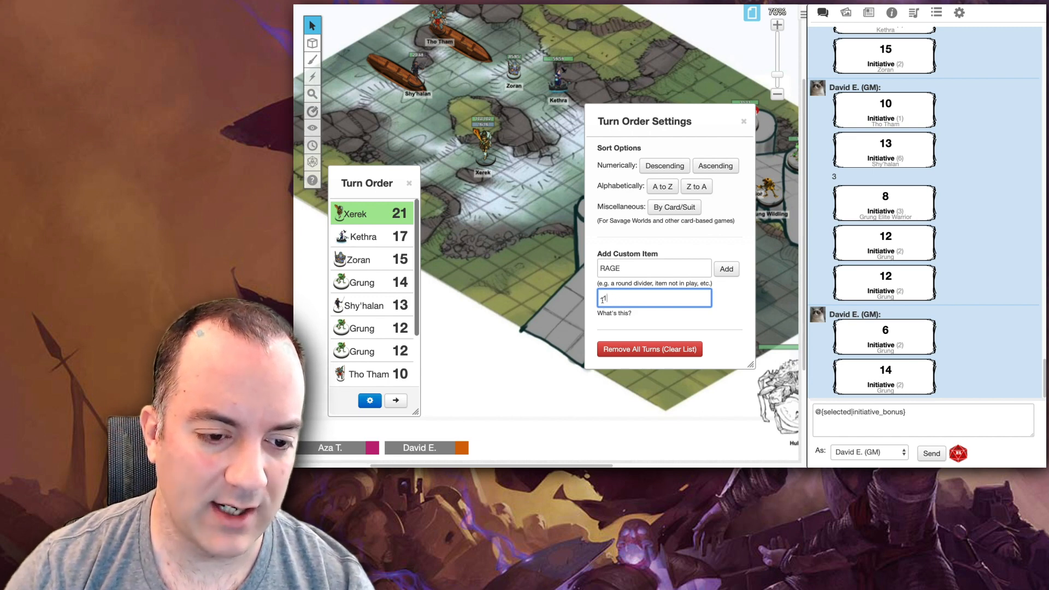
{"action": "type", "text": "-1"}
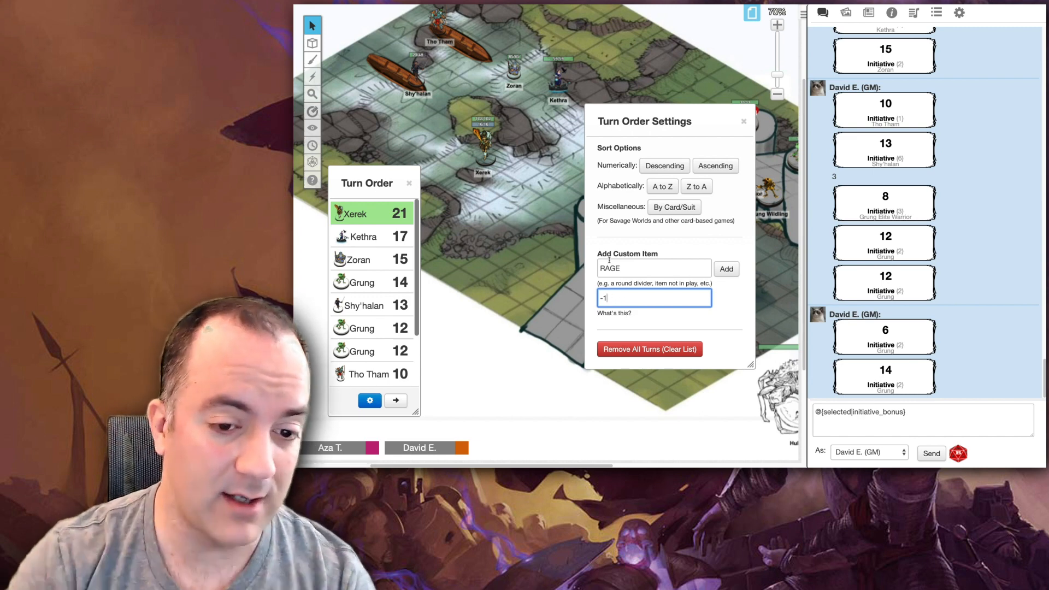
{"action": "left_click", "coordinate": [725, 268]}
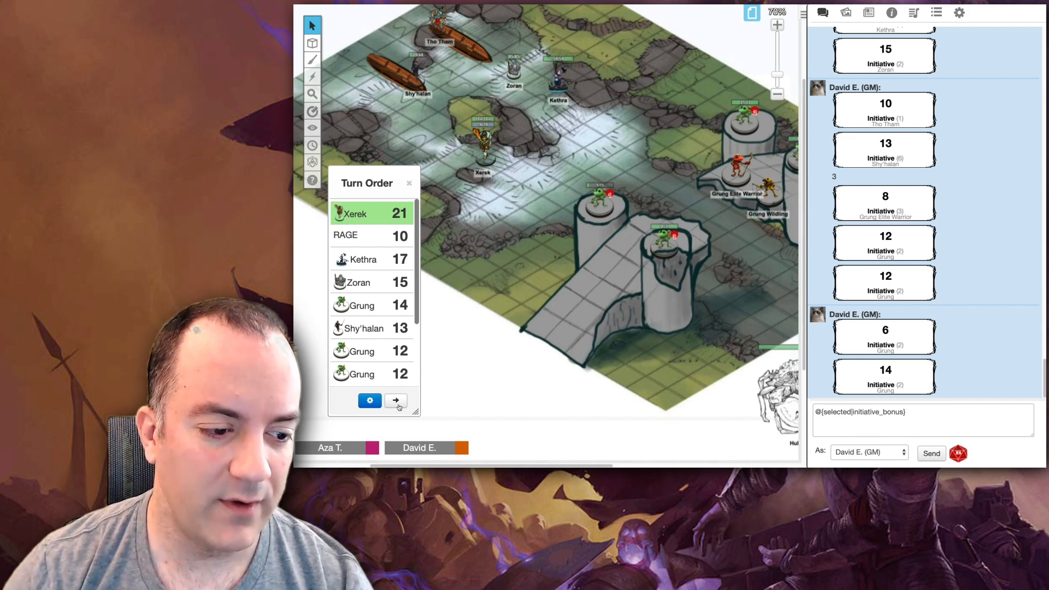
Step: Advance through several turns so the RAGE count ticks down to 7
{"action": "left_click", "coordinate": [395, 400]}
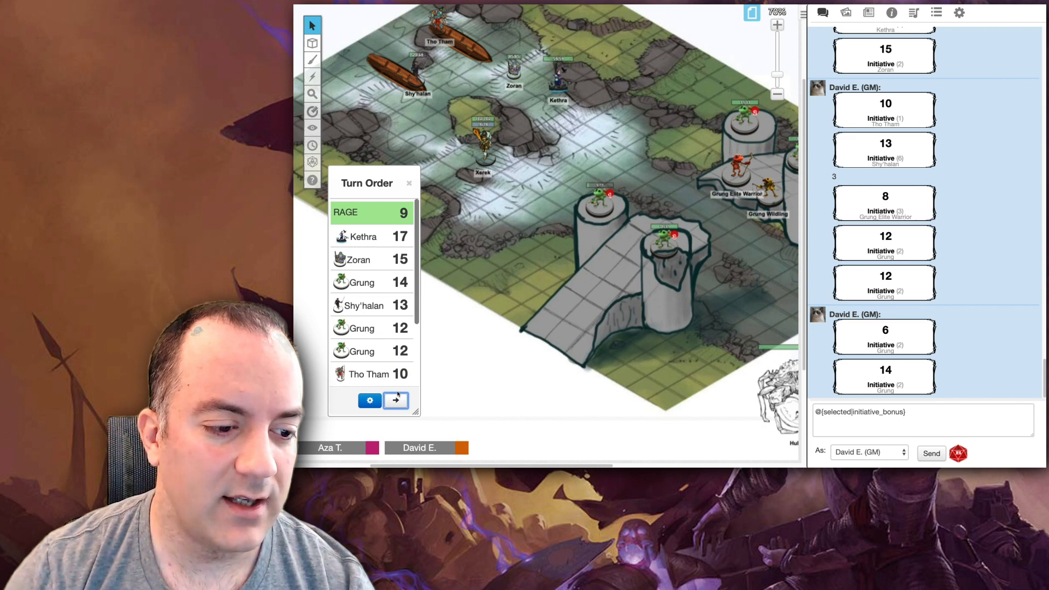
{"action": "left_click", "coordinate": [396, 400]}
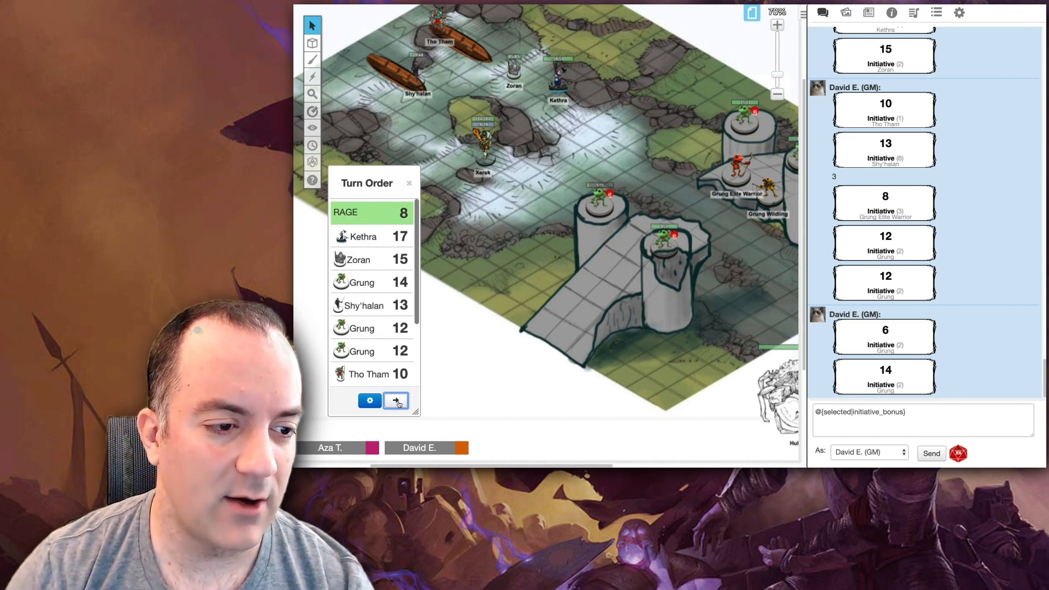
{"action": "left_click", "coordinate": [396, 401]}
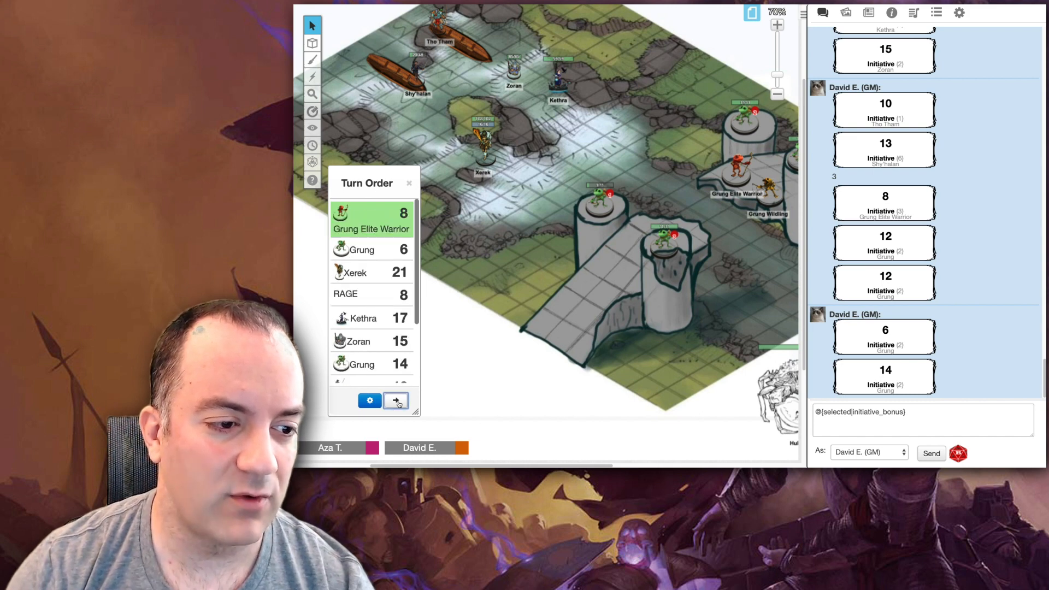
{"action": "left_click", "coordinate": [396, 400]}
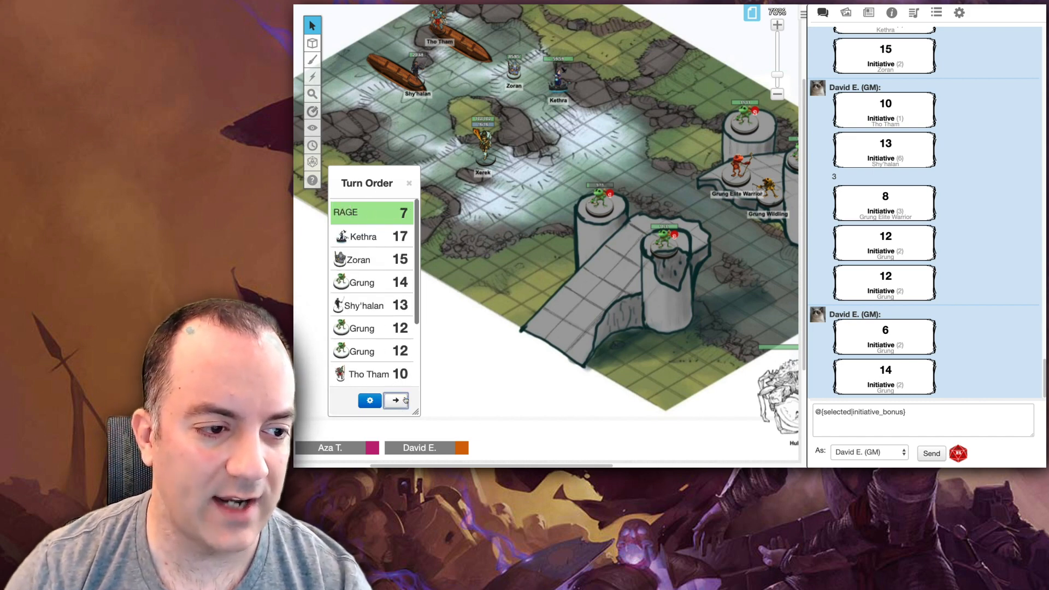
{"action": "left_click", "coordinate": [396, 400]}
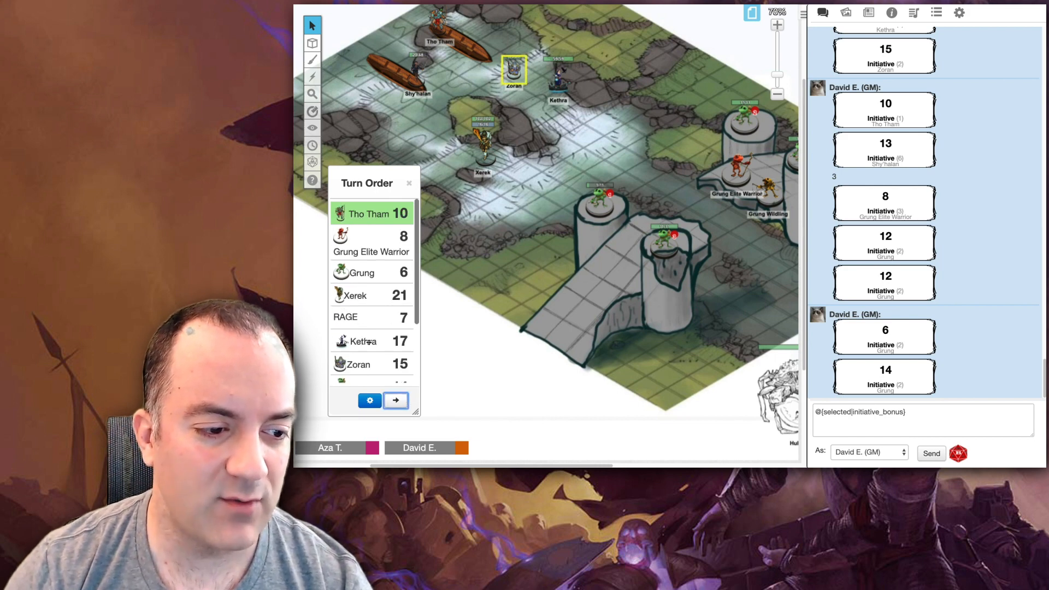
{"action": "left_click", "coordinate": [396, 400]}
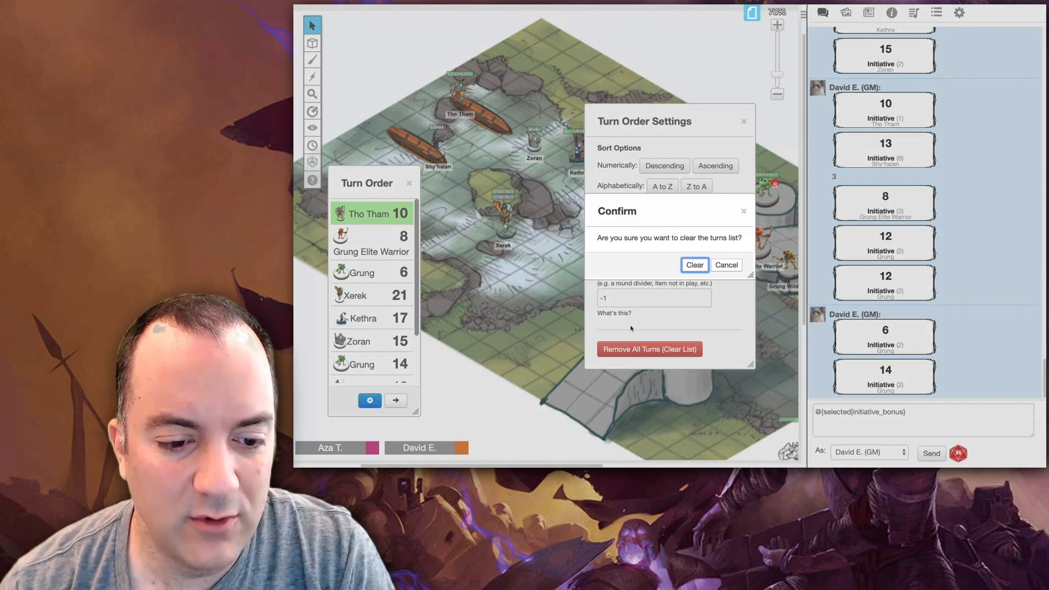
Step: Clear every turn from the list, then add Zoran's token back into the turn order at 10
{"action": "left_click", "coordinate": [695, 264]}
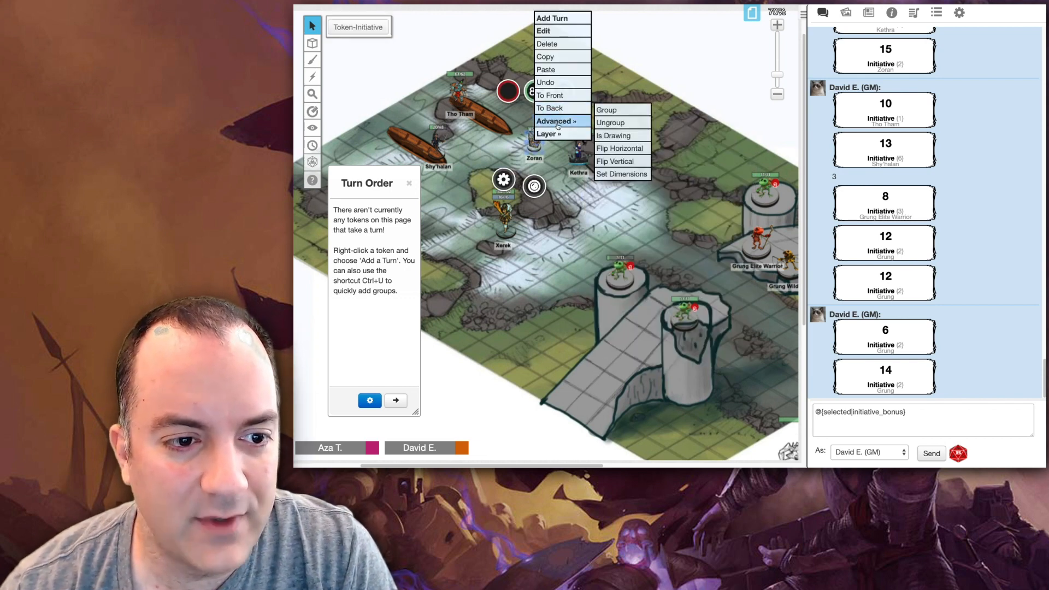
{"action": "left_click", "coordinate": [552, 18]}
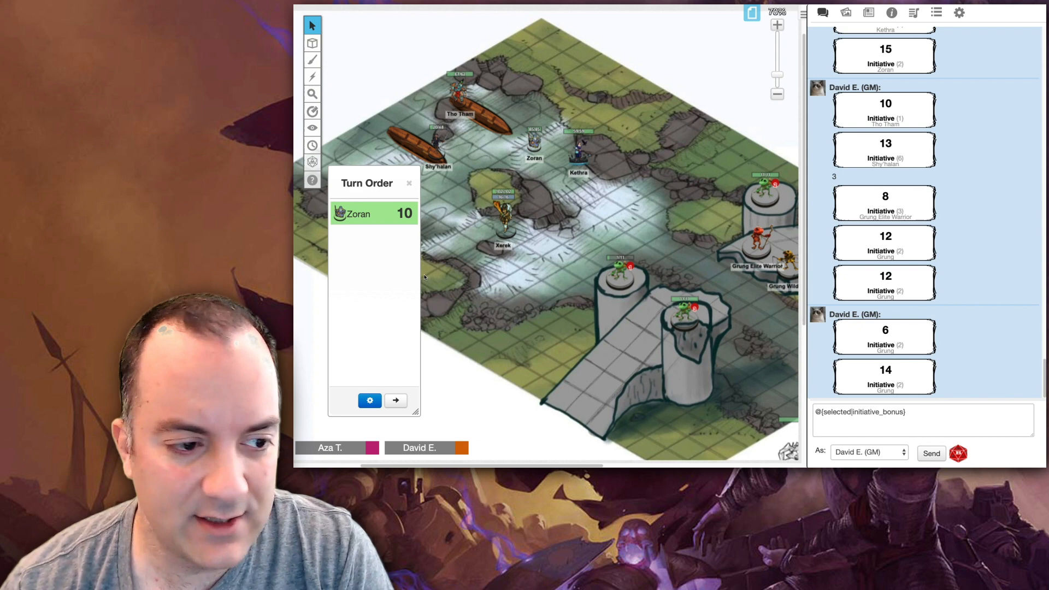
{"action": "left_click", "coordinate": [534, 142]}
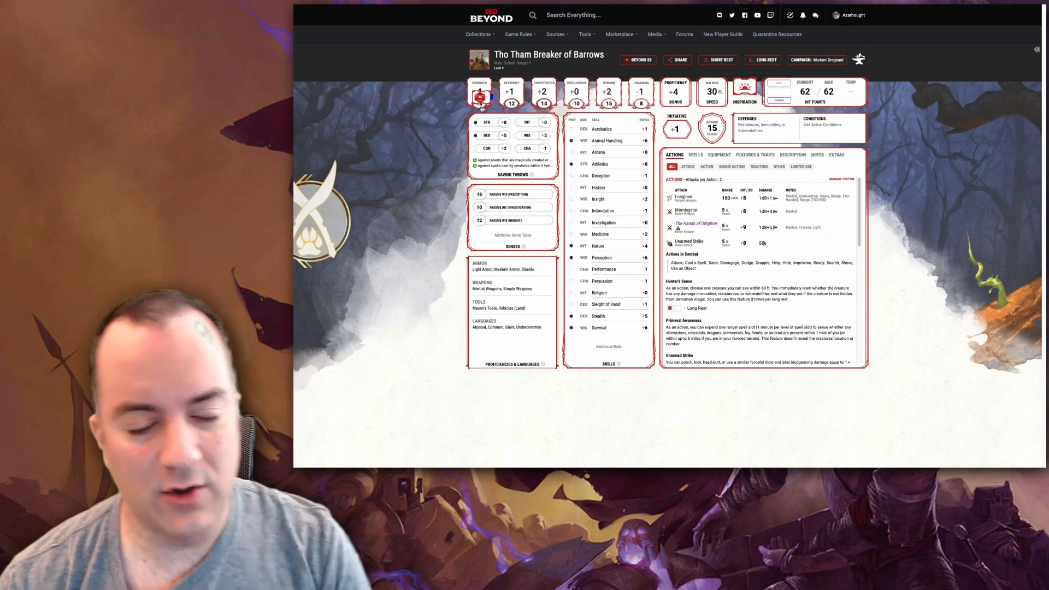
Step: Roll initiative from Tho Tham Breaker of Barrows' character sheet, sending it to the Roll20 game
{"action": "left_click", "coordinate": [479, 92]}
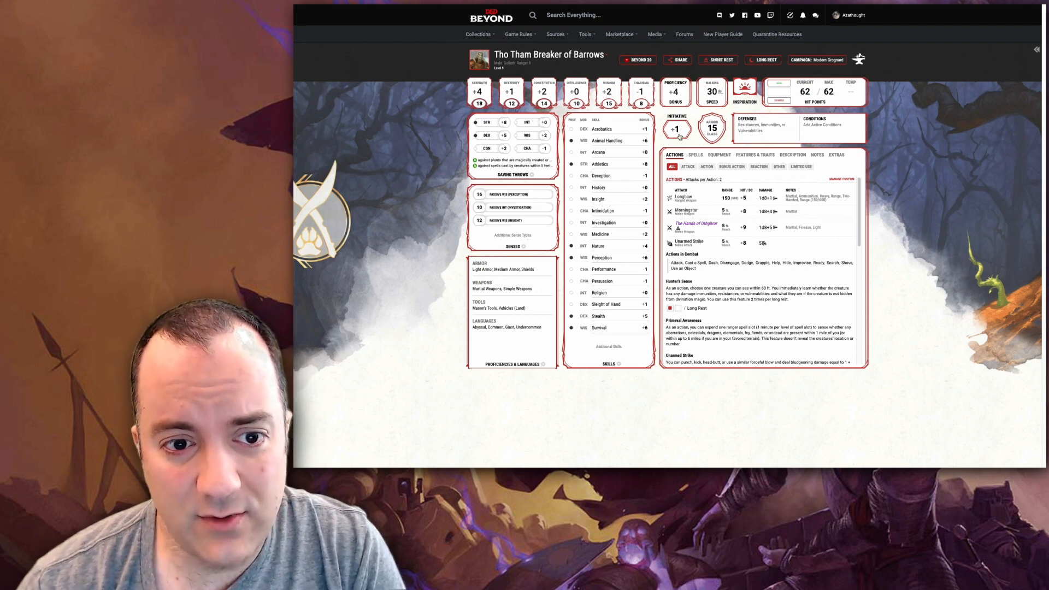
{"action": "left_click", "coordinate": [676, 129]}
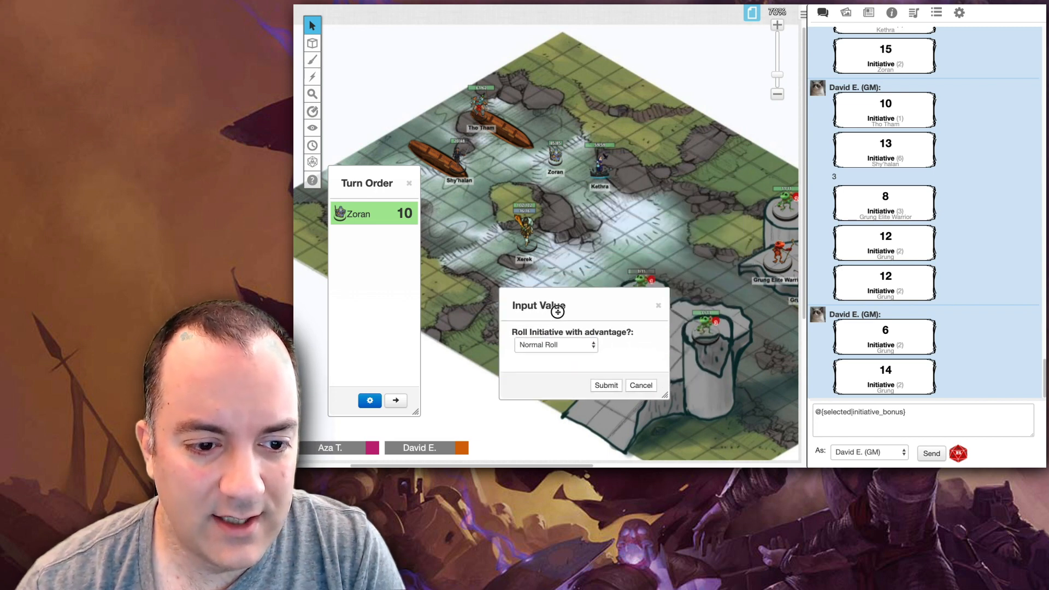
Step: Submit Tho Tham's initiative roll with Advantage, posting 14 and 20 and entering the turn order at 20
{"action": "left_click", "coordinate": [555, 344]}
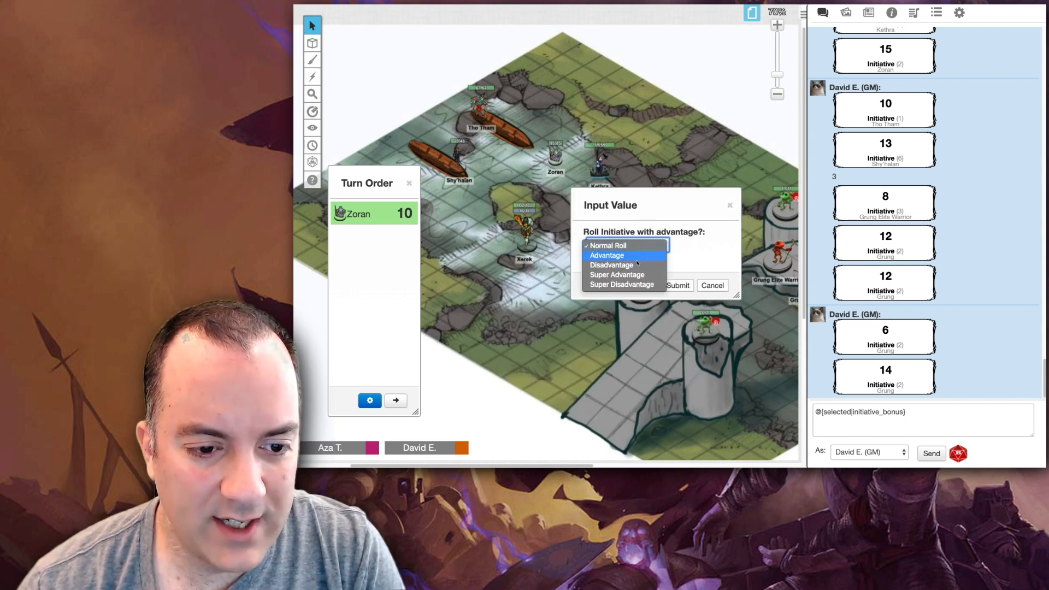
{"action": "left_click", "coordinate": [607, 255]}
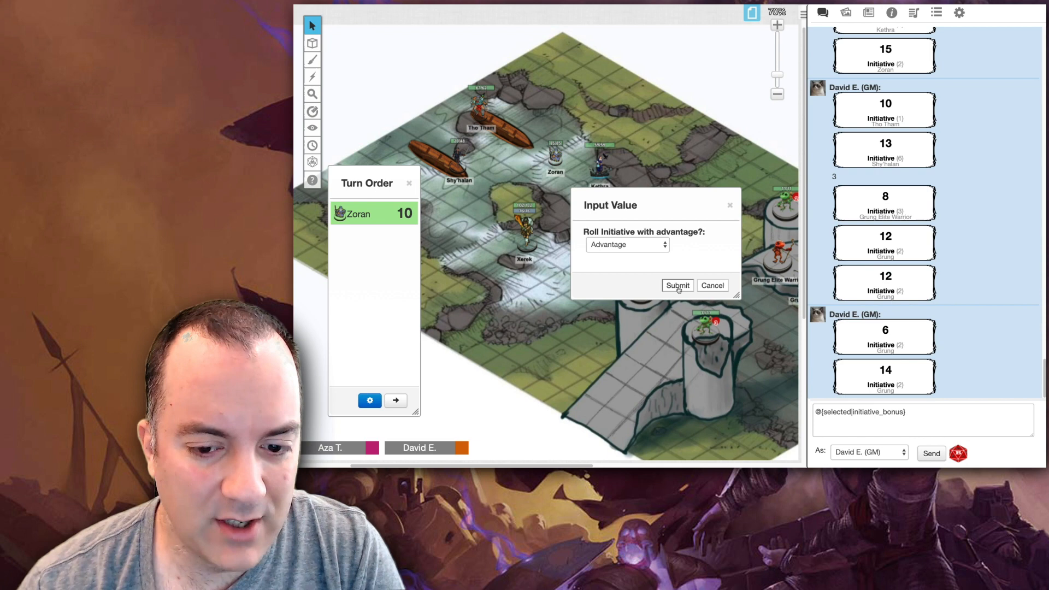
{"action": "left_click", "coordinate": [678, 285]}
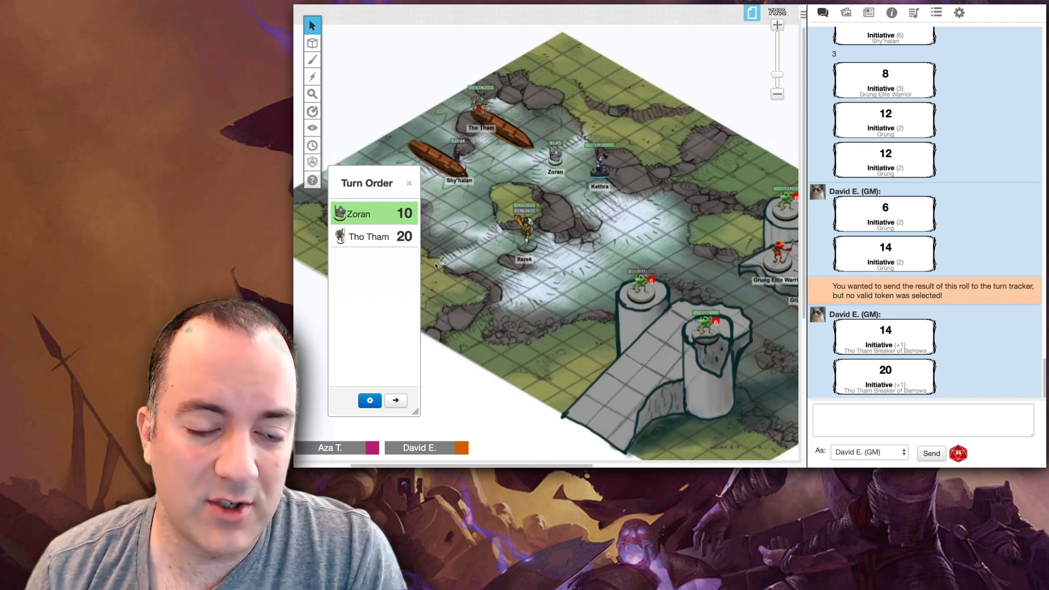
{"action": "mouse_move", "coordinate": [470, 269]}
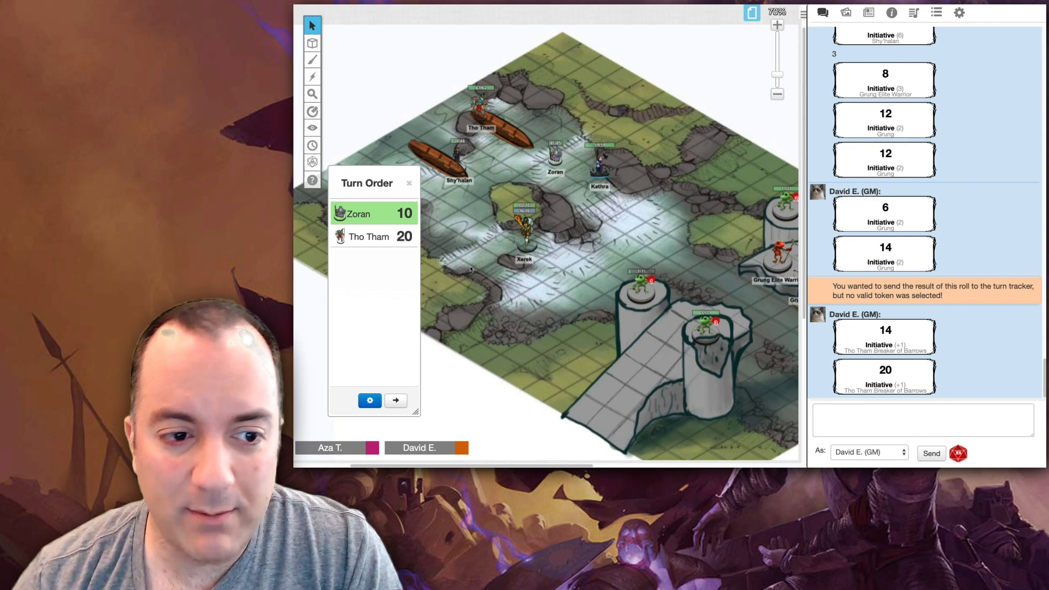